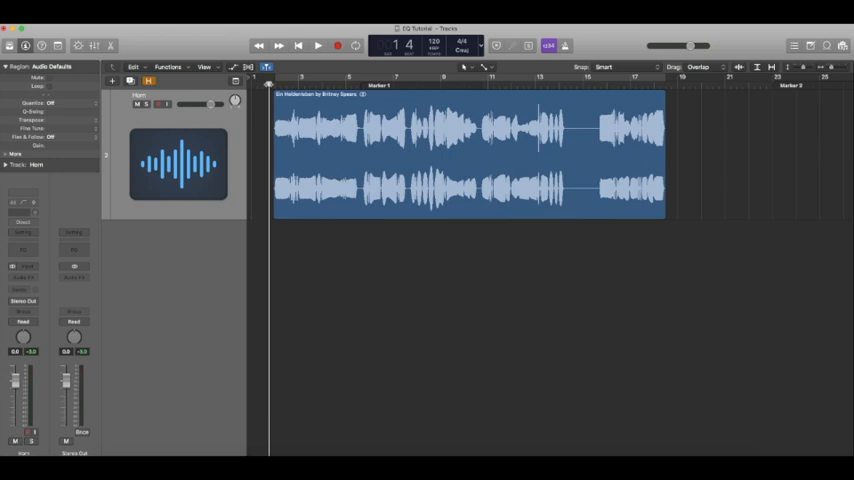
# Step: Play the stereo horn recording through once and return to the start
pyautogui.click(318, 46)
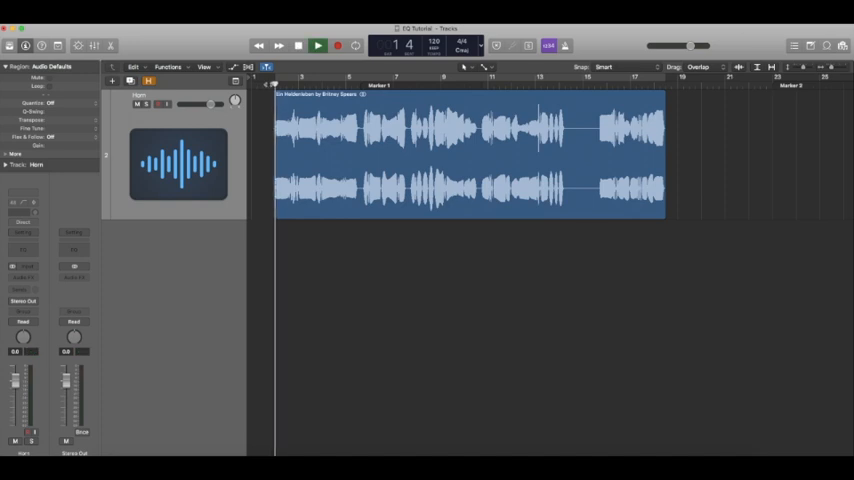
pyautogui.click(318, 44)
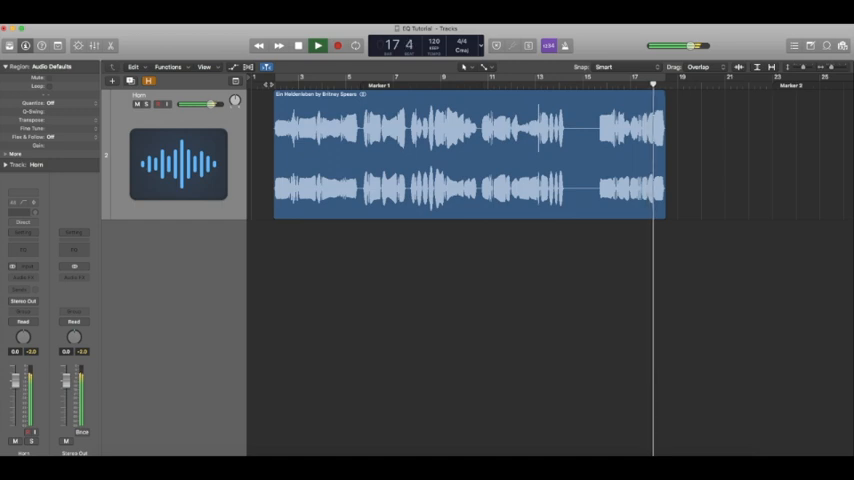
pyautogui.click(318, 44)
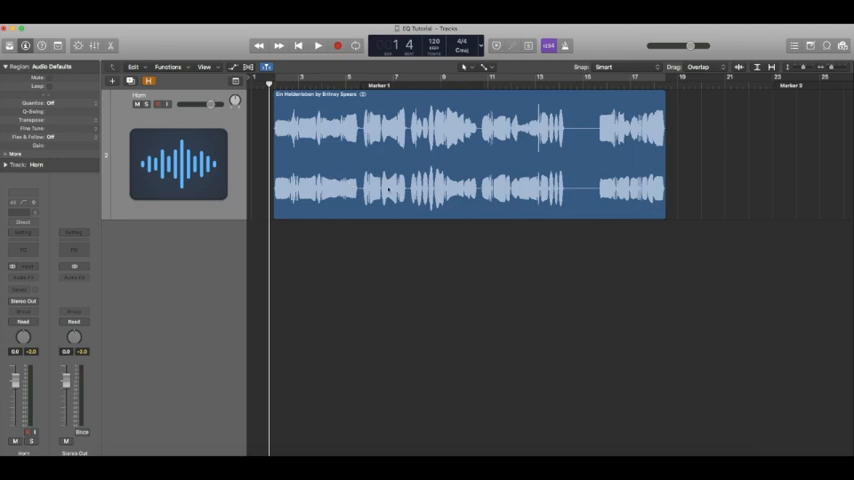
pyautogui.moveTo(668, 192)
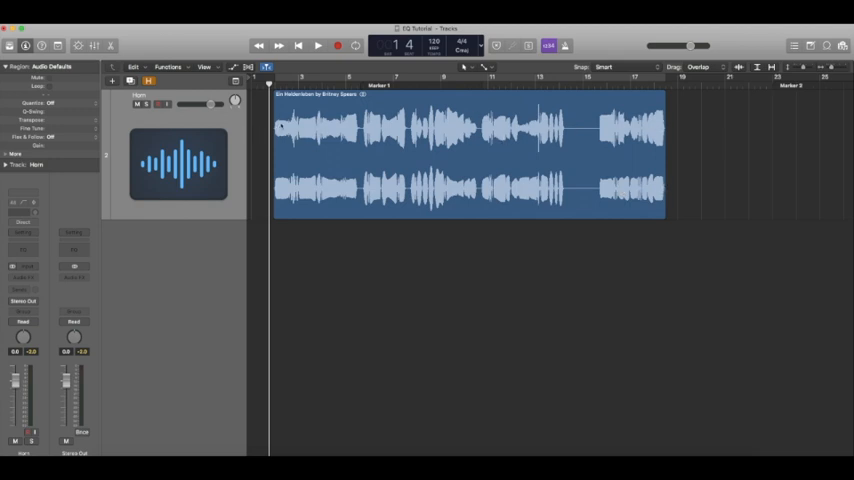
pyautogui.moveTo(792, 128)
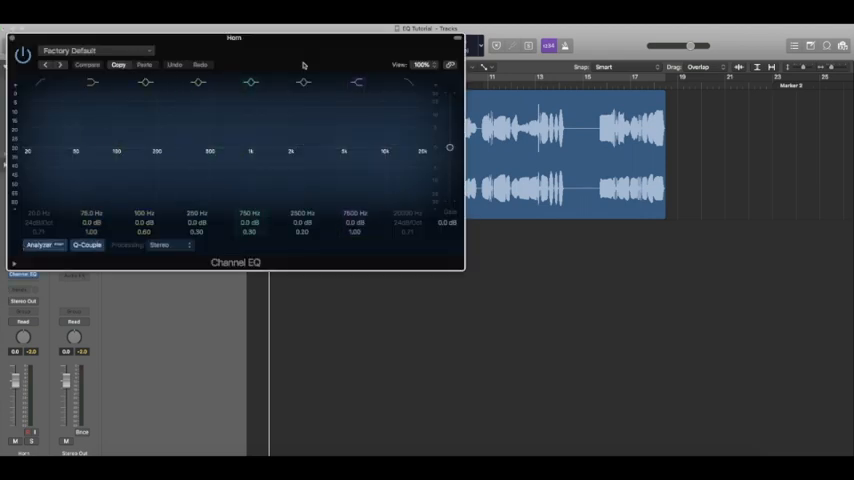
pyautogui.moveTo(234, 36); pyautogui.dragTo(484, 128)
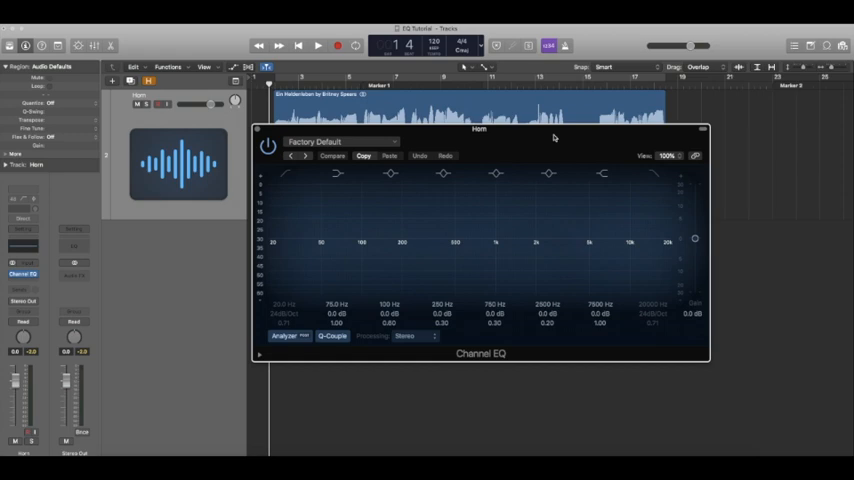
pyautogui.moveTo(478, 128); pyautogui.dragTo(386, 110)
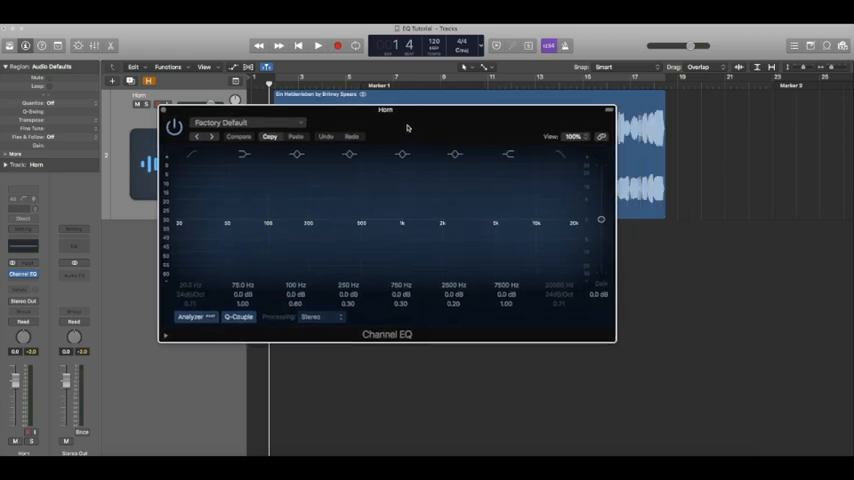
pyautogui.moveTo(48, 220)
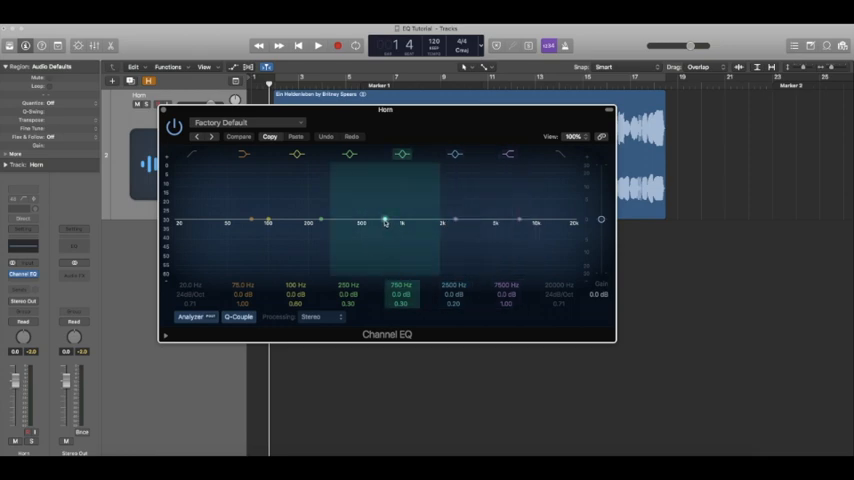
pyautogui.moveTo(384, 220); pyautogui.dragTo(356, 220)
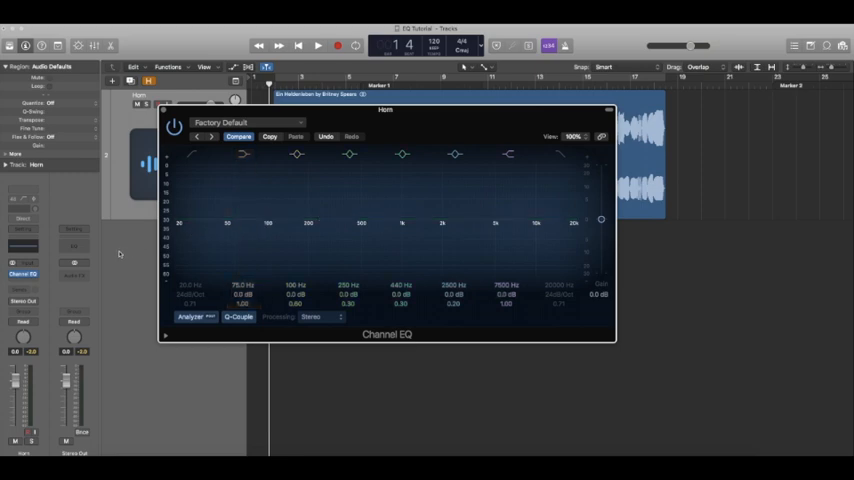
pyautogui.moveTo(108, 280)
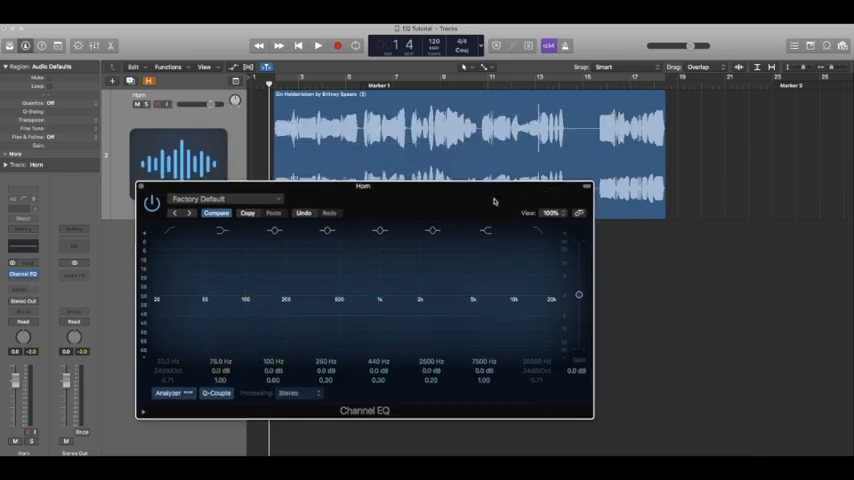
# Step: Lower the Channel EQ's overall gain and start the horn playing
pyautogui.moveTo(362, 186); pyautogui.dragTo(386, 100)
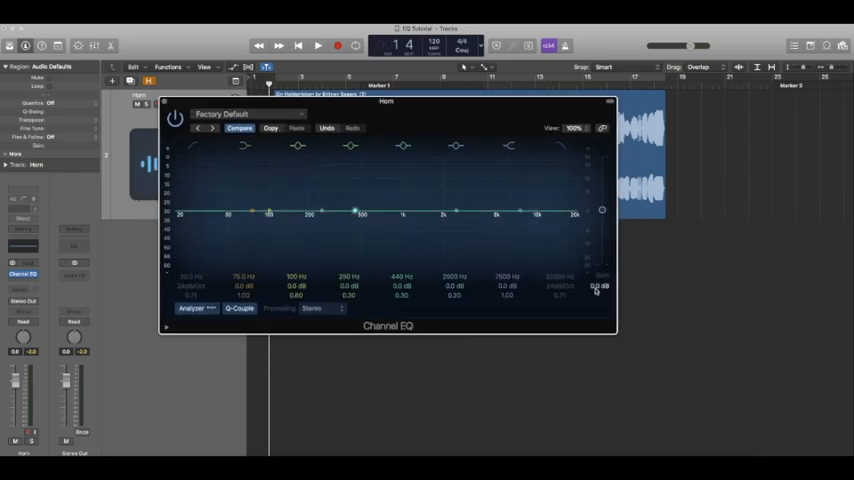
pyautogui.moveTo(600, 210); pyautogui.dragTo(600, 276)
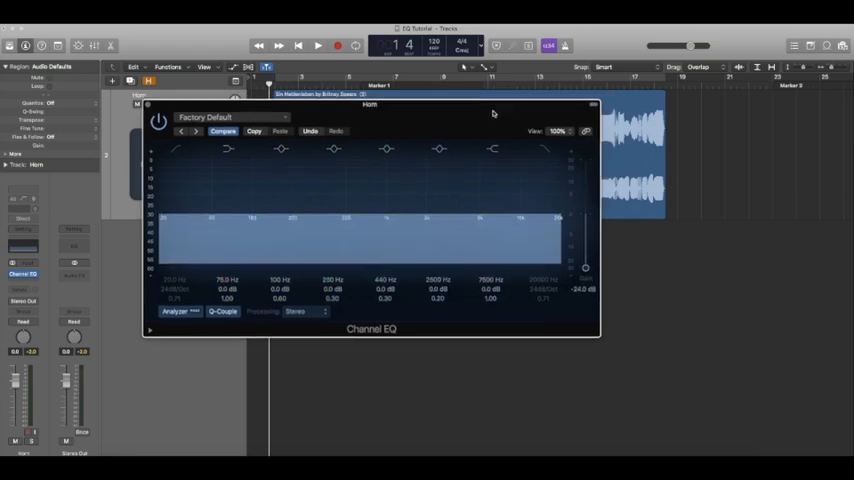
pyautogui.moveTo(370, 104); pyautogui.dragTo(360, 150)
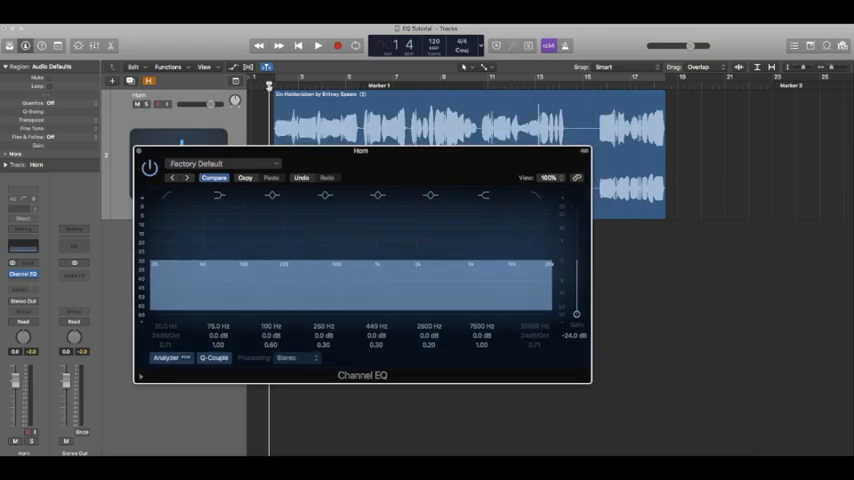
pyautogui.click(318, 44)
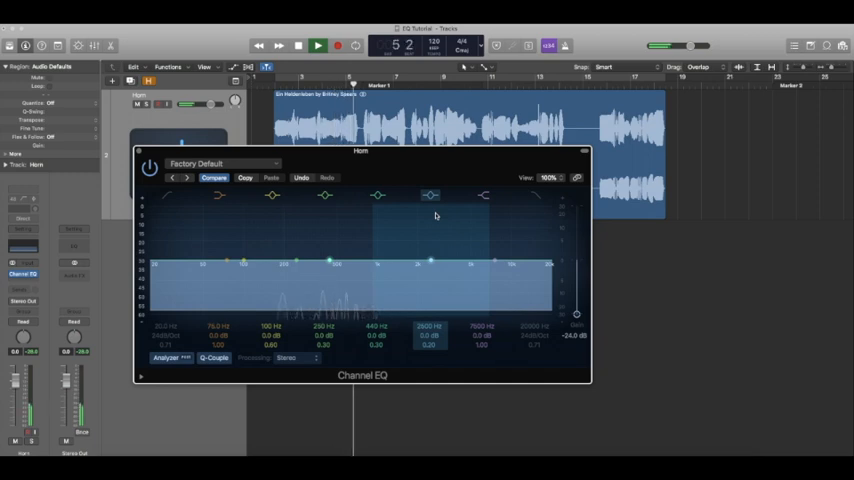
# Step: Push the Channel EQ's overall gain to its maximum during playback
pyautogui.moveTo(576, 316); pyautogui.dragTo(576, 204)
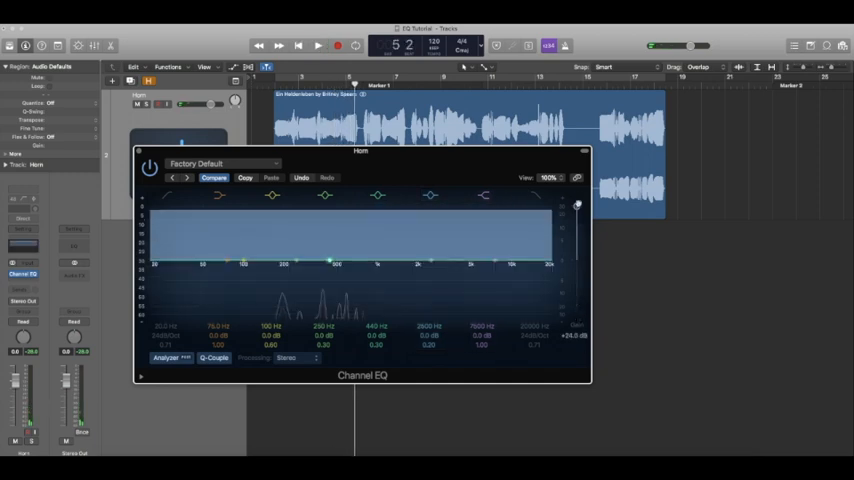
pyautogui.click(482, 194)
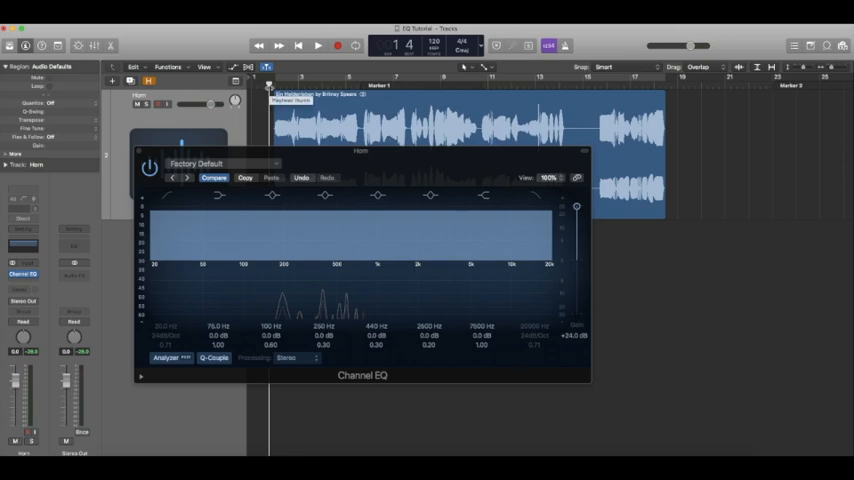
pyautogui.click(318, 46)
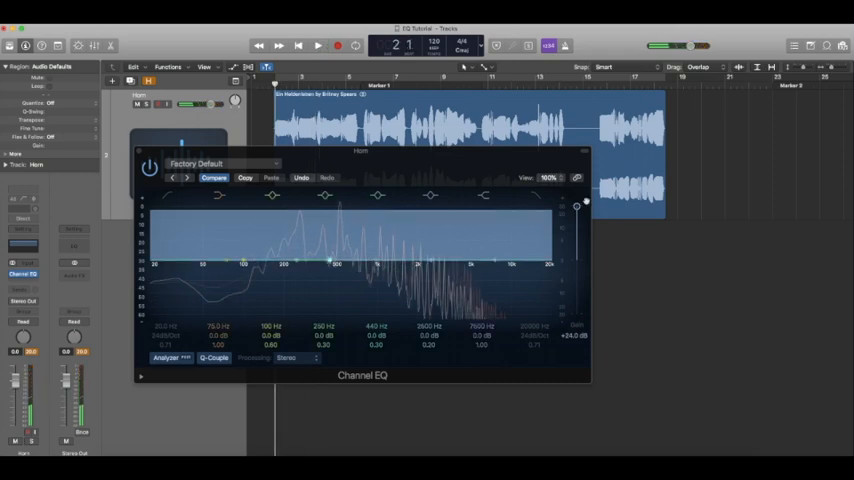
# Step: Return the overall gain to neutral and reshape the curve to roll off the highs
pyautogui.moveTo(576, 204); pyautogui.dragTo(576, 262)
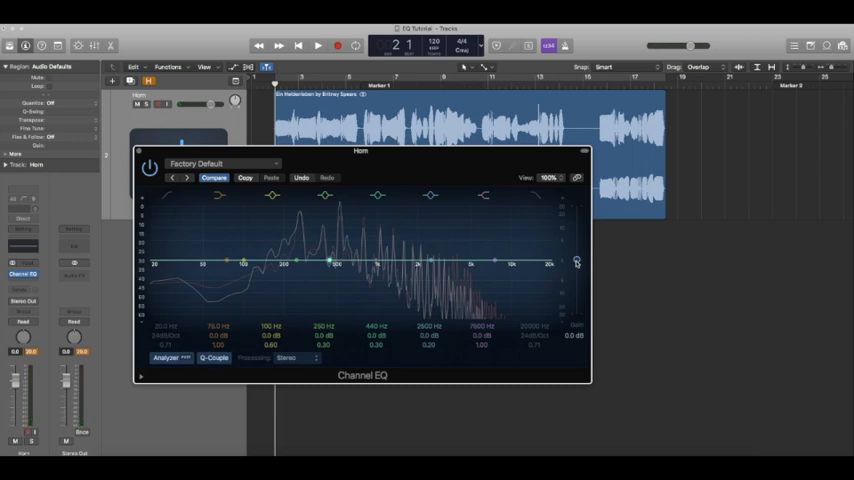
pyautogui.moveTo(584, 264)
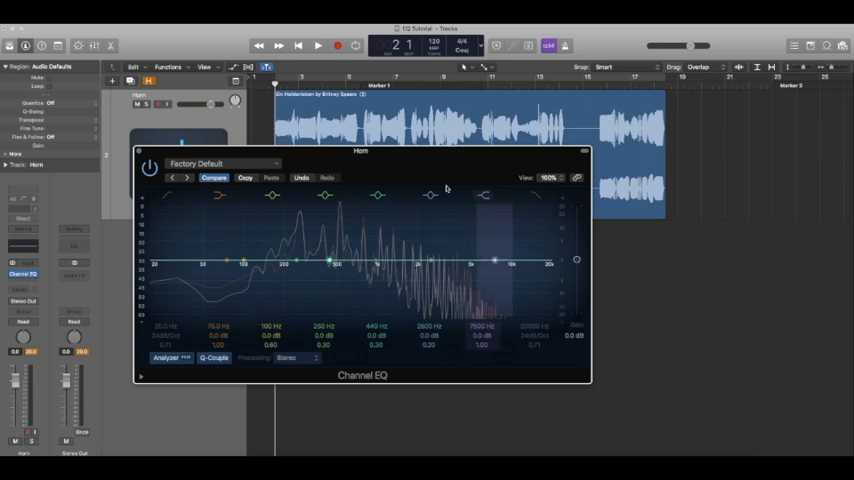
pyautogui.moveTo(360, 152); pyautogui.dragTo(382, 136)
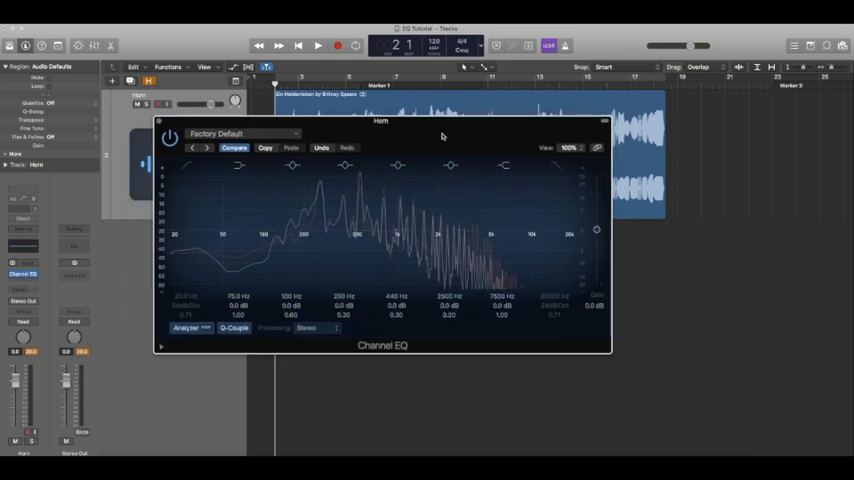
pyautogui.click(292, 168)
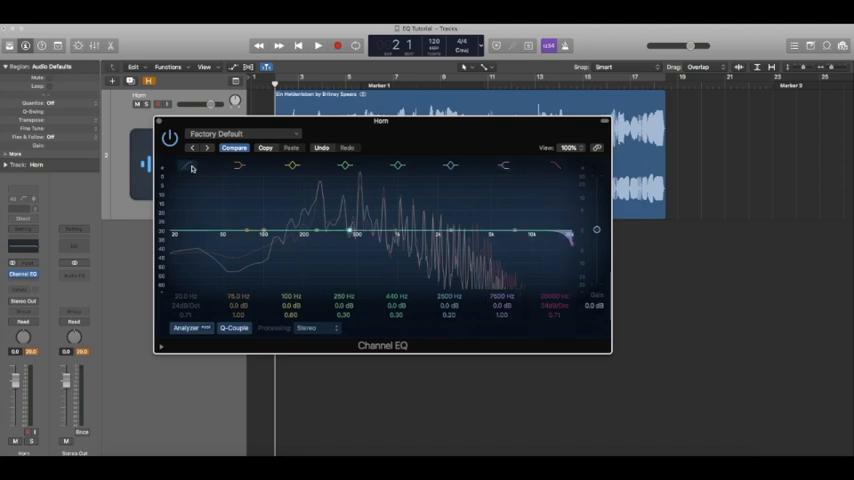
pyautogui.click(396, 166)
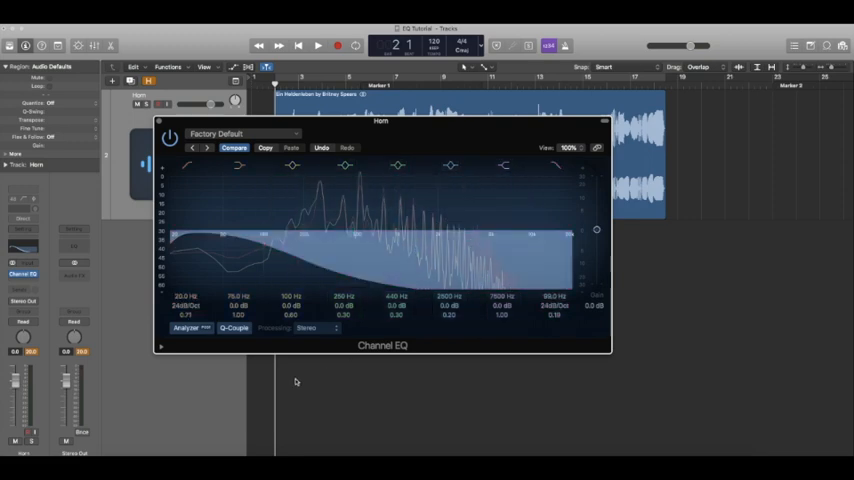
# Step: Lift the high shelf gently to brighten the horn while it plays
pyautogui.click(188, 328)
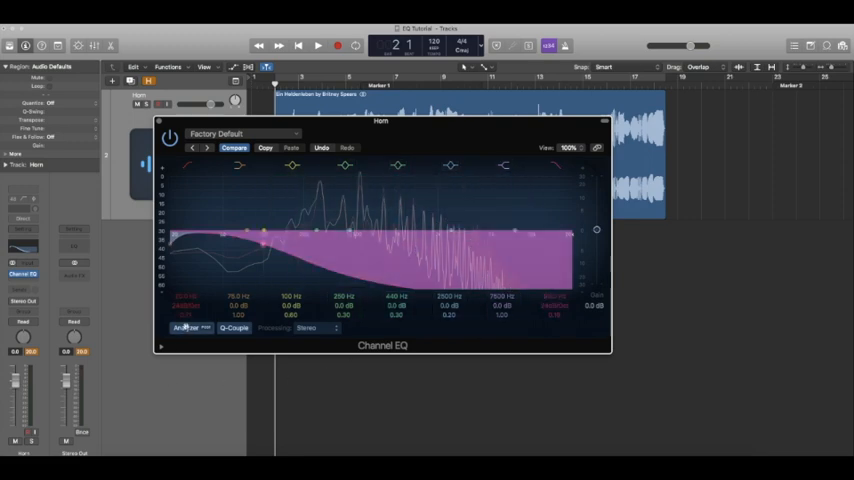
pyautogui.click(188, 328)
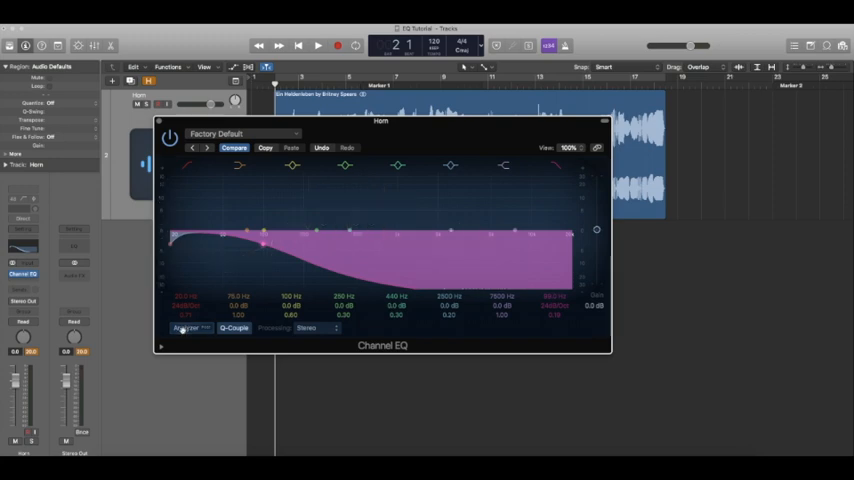
pyautogui.click(188, 328)
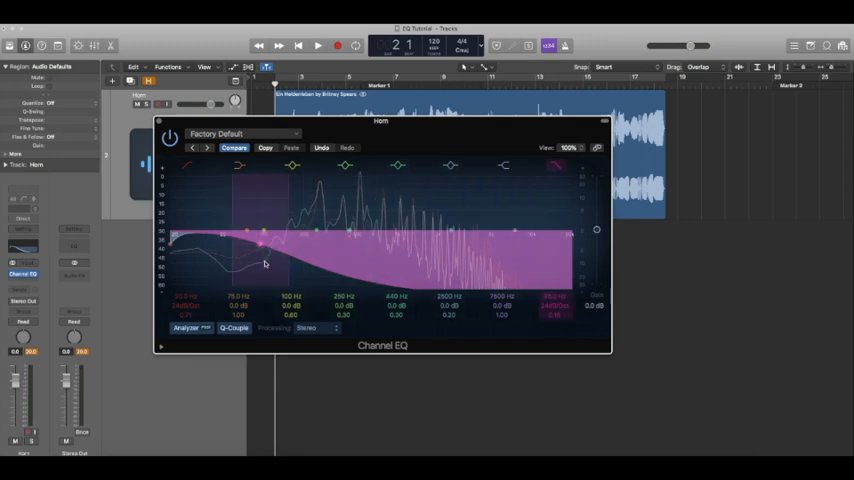
pyautogui.click(318, 44)
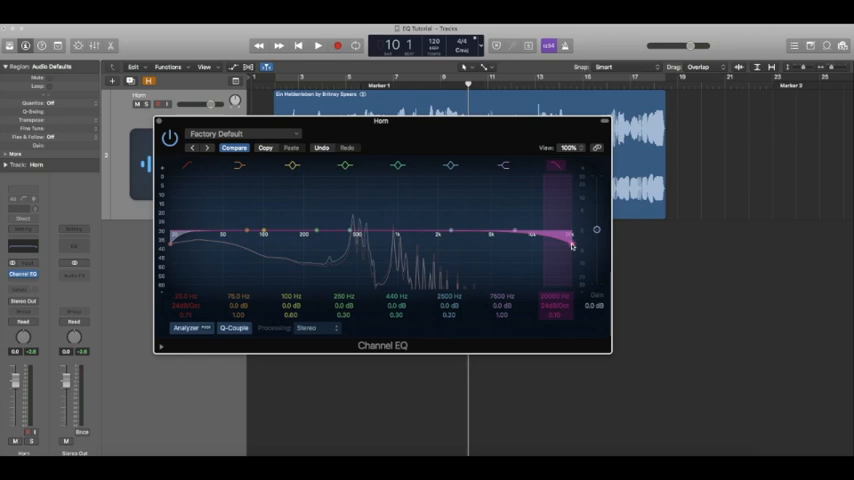
pyautogui.moveTo(572, 246); pyautogui.dragTo(568, 240)
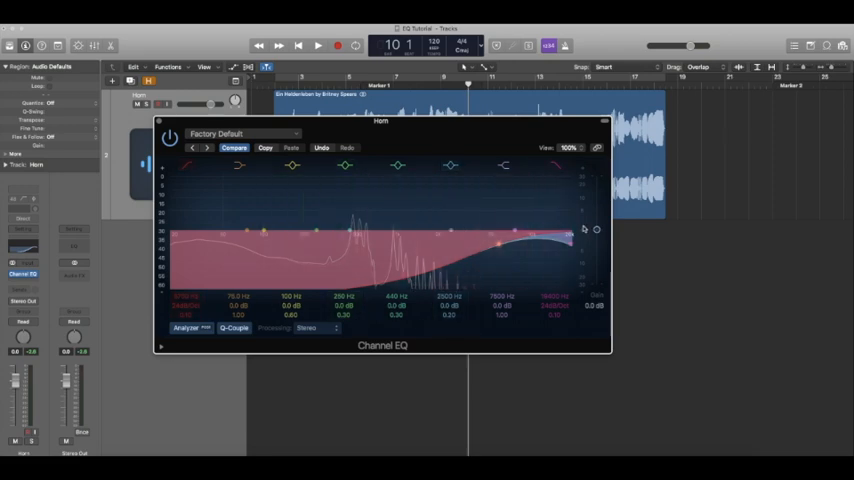
pyautogui.moveTo(500, 246)
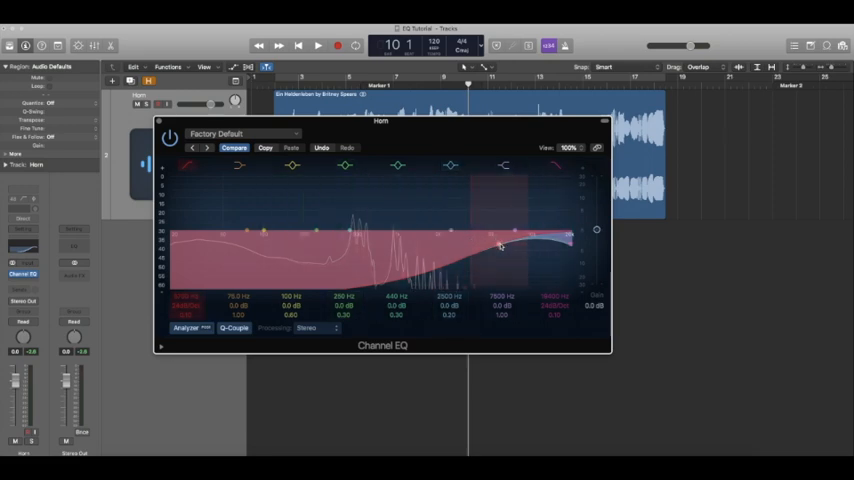
# Step: Enable the low-frequency roll-off on the horn's Channel EQ
pyautogui.click(318, 44)
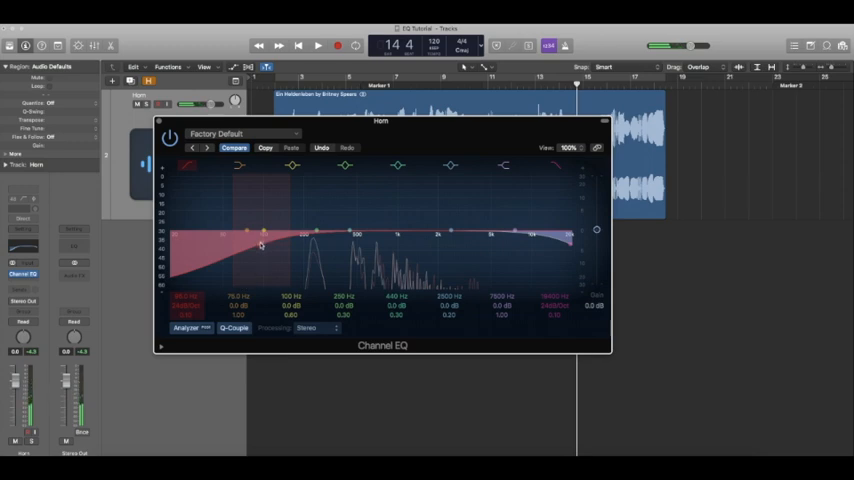
# Step: Set the low-cut frequency and sweep a boosted midrange band to find harshness
pyautogui.moveTo(260, 246); pyautogui.dragTo(236, 220)
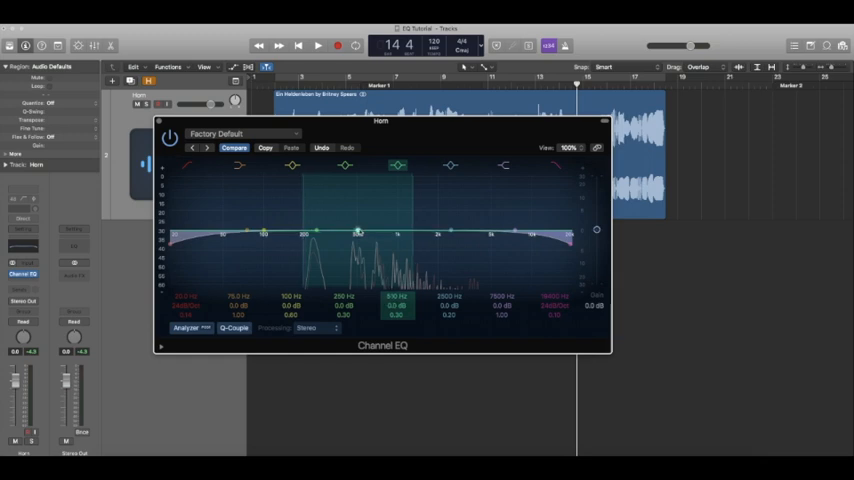
pyautogui.moveTo(358, 234); pyautogui.dragTo(358, 228)
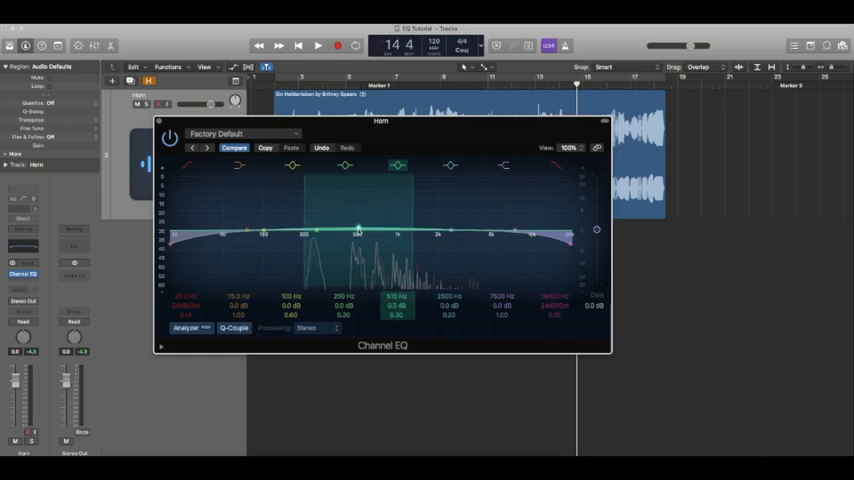
pyautogui.moveTo(356, 226); pyautogui.dragTo(356, 218)
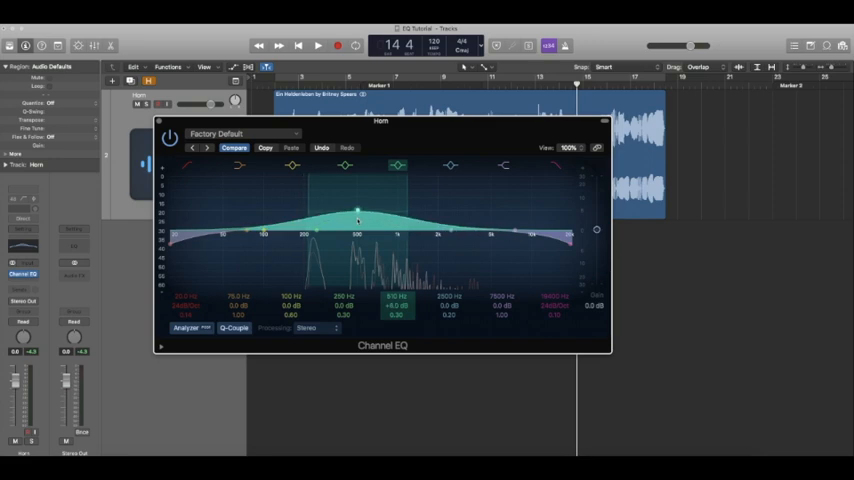
pyautogui.moveTo(356, 218); pyautogui.dragTo(356, 184)
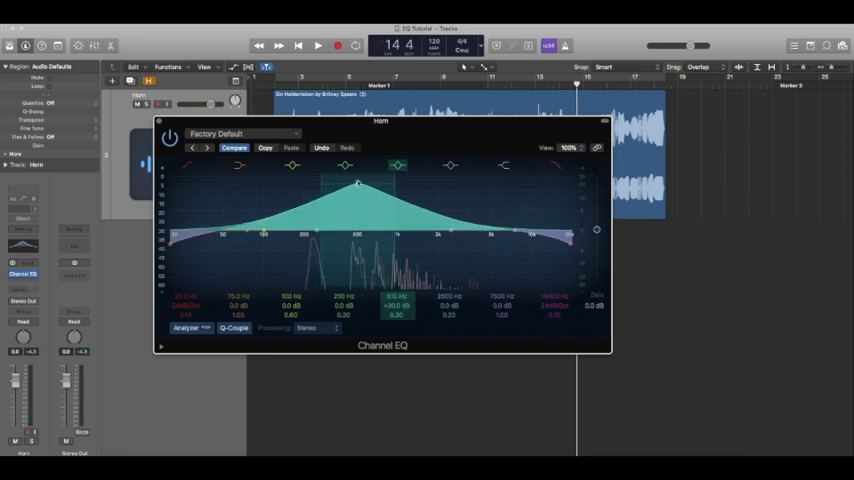
pyautogui.moveTo(356, 182); pyautogui.dragTo(376, 210)
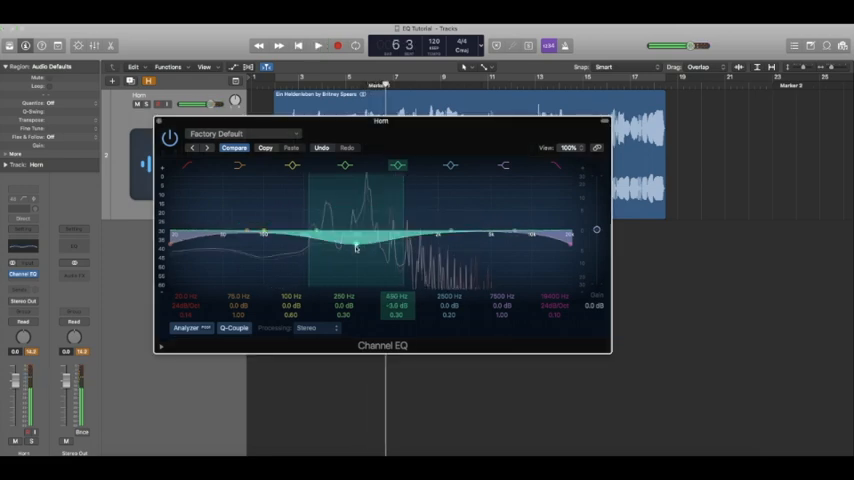
# Step: Turn the midrange boost into a shaped midrange cut on the horn
pyautogui.moveTo(356, 250); pyautogui.dragTo(356, 276)
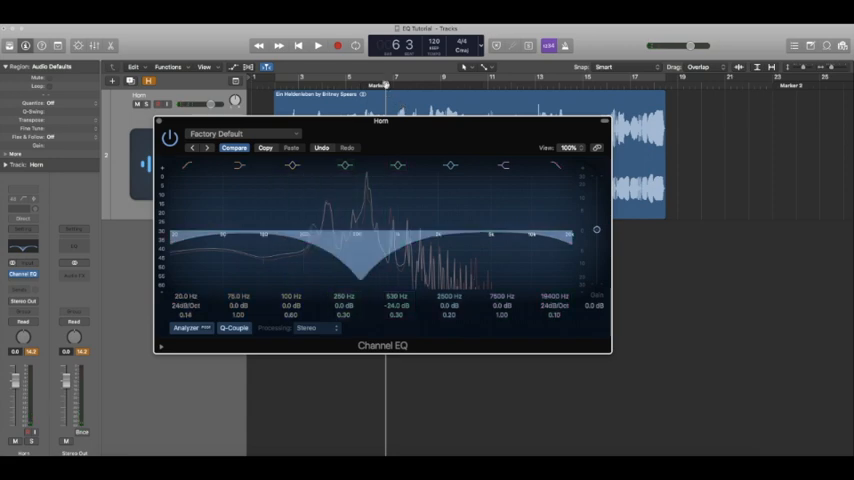
pyautogui.click(318, 44)
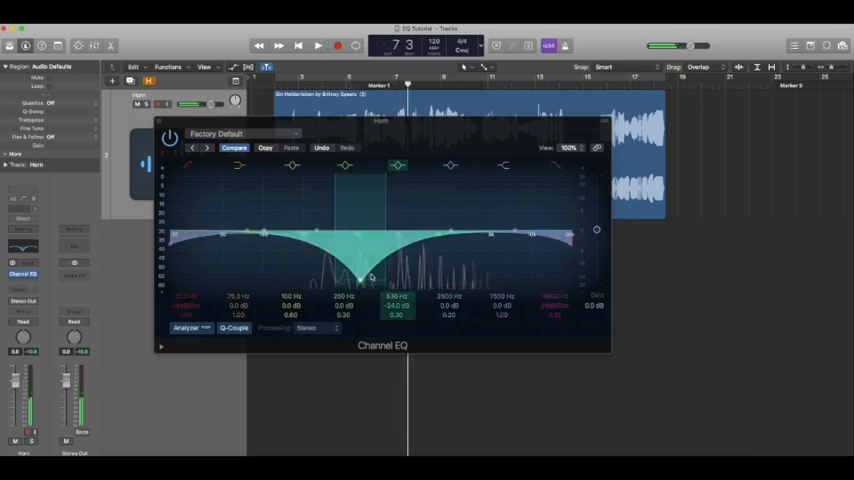
pyautogui.moveTo(360, 276); pyautogui.dragTo(360, 220)
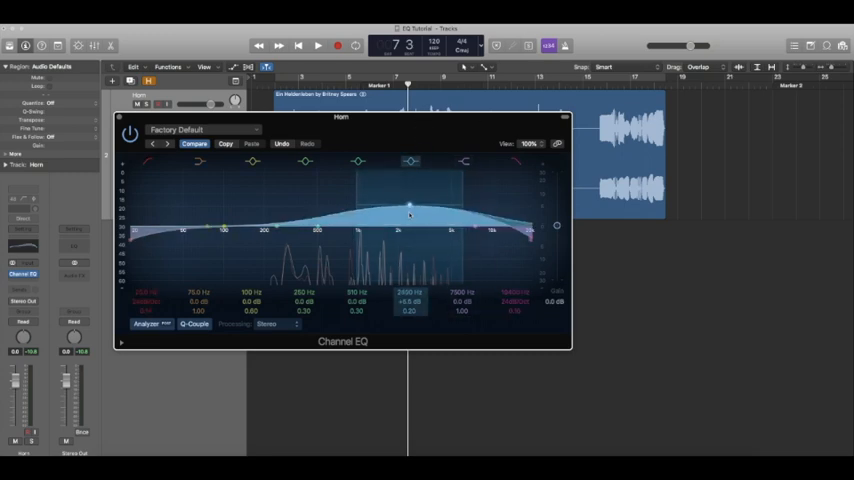
# Step: Raise a narrow sharp peak and sweep it during playback to locate the whistle
pyautogui.moveTo(408, 210); pyautogui.dragTo(408, 178)
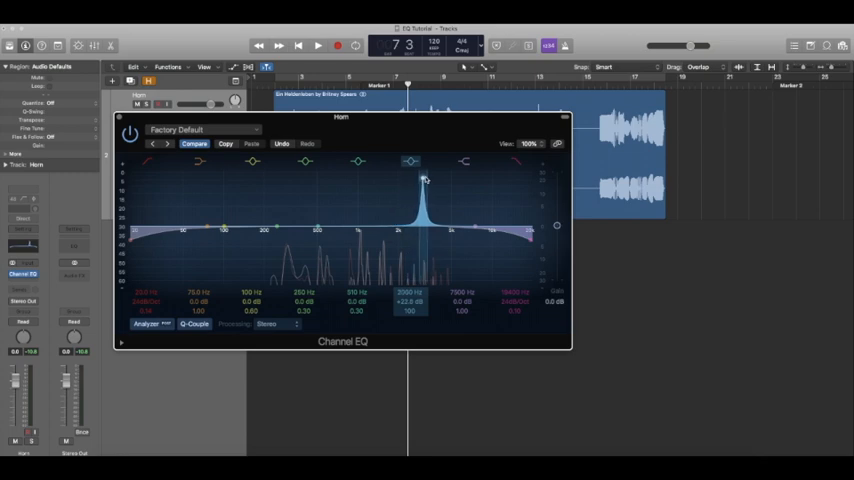
pyautogui.moveTo(422, 184); pyautogui.dragTo(448, 184)
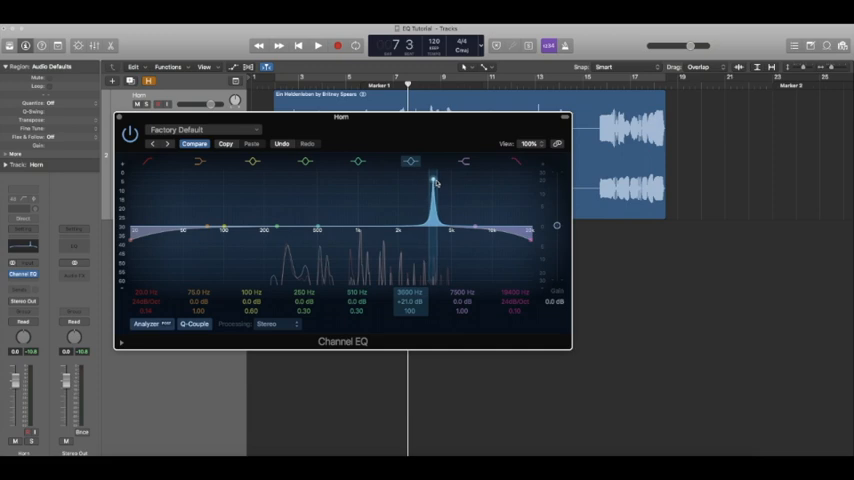
pyautogui.click(318, 44)
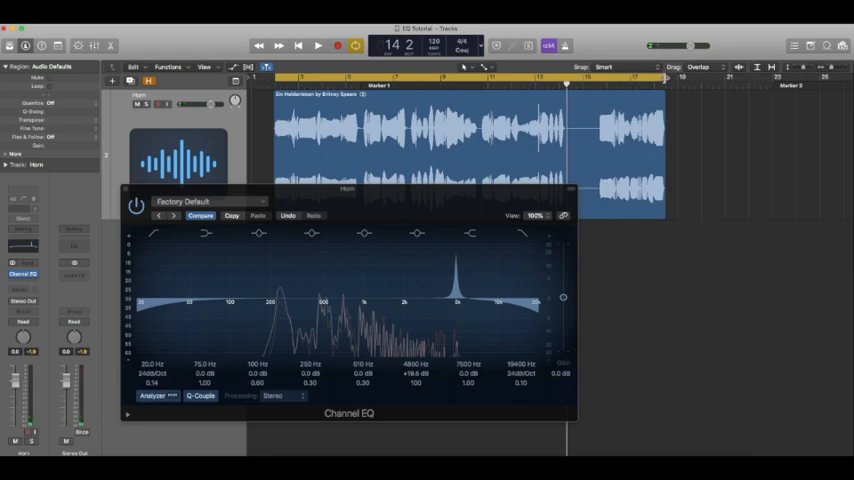
pyautogui.click(318, 44)
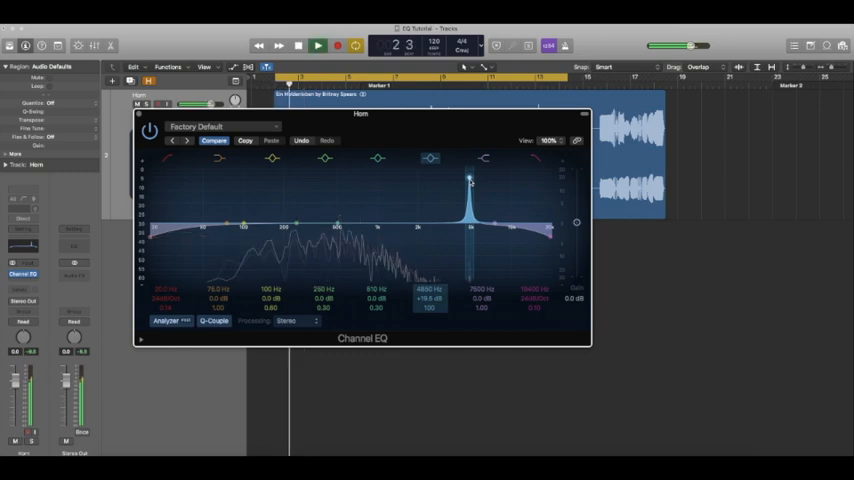
pyautogui.moveTo(470, 182); pyautogui.dragTo(470, 220)
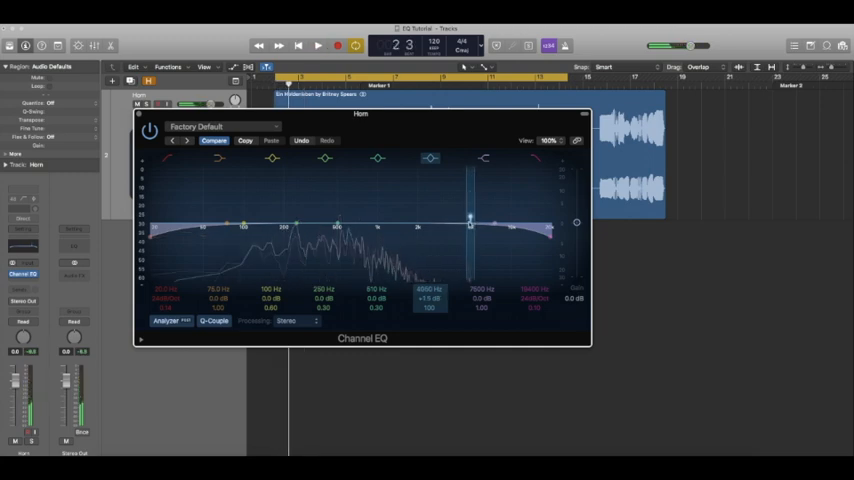
# Step: Pull the peak down into a deep narrow notch and fine-tune it on the whistle
pyautogui.moveTo(470, 222); pyautogui.dragTo(470, 236)
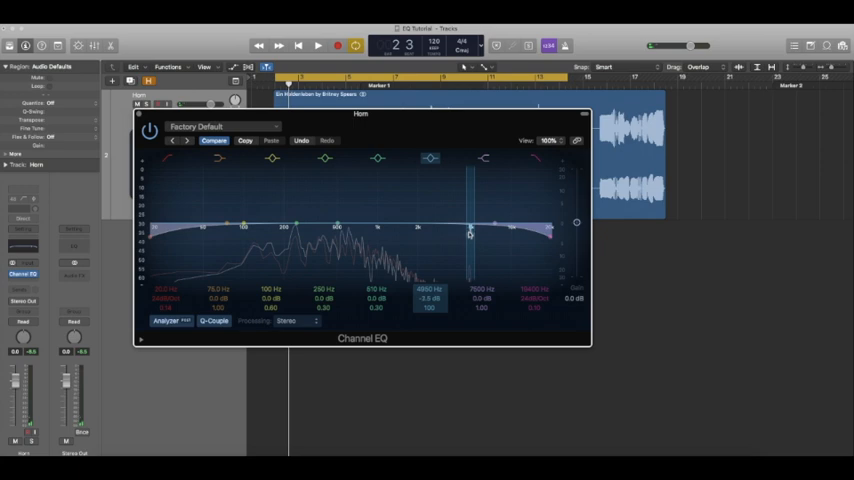
pyautogui.moveTo(468, 224); pyautogui.dragTo(468, 240)
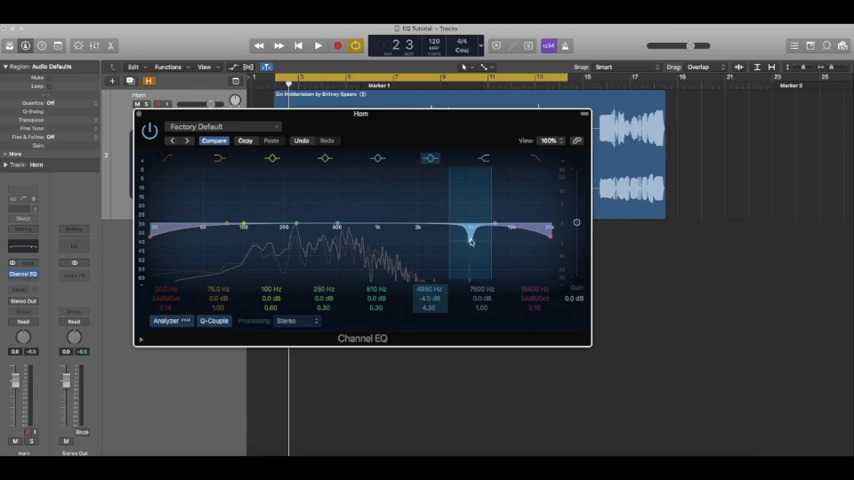
pyautogui.moveTo(470, 236); pyautogui.dragTo(472, 232)
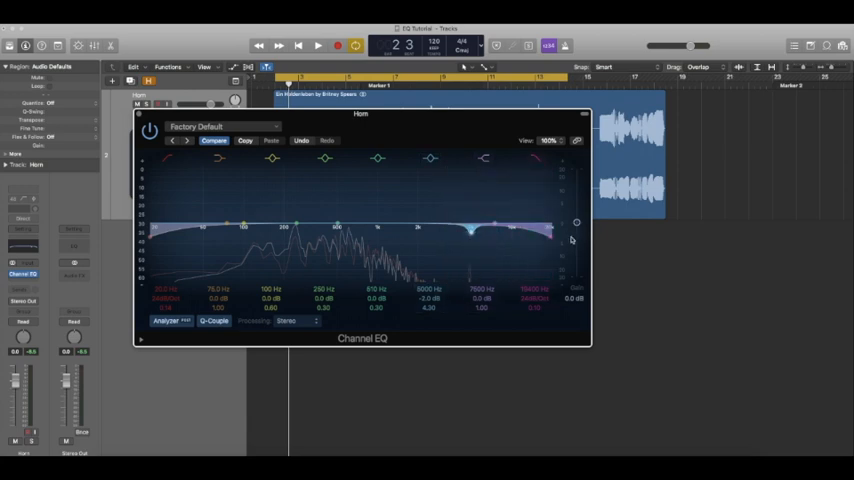
pyautogui.moveTo(468, 230); pyautogui.dragTo(472, 236)
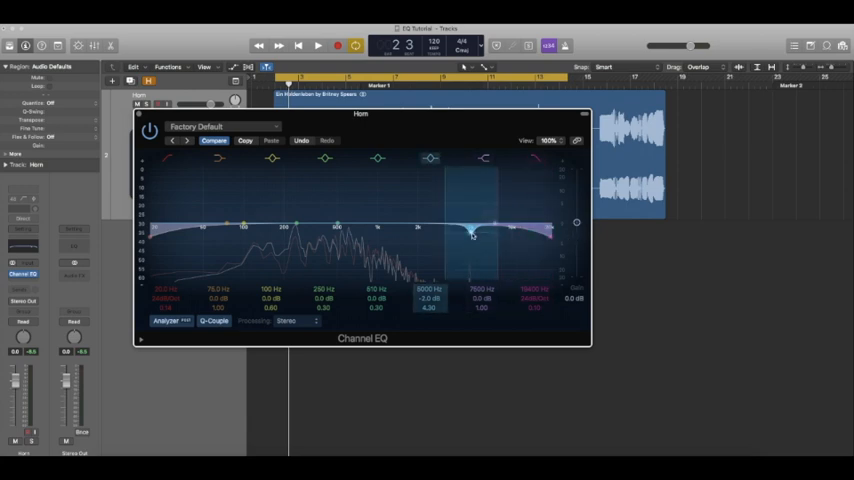
pyautogui.moveTo(470, 238); pyautogui.dragTo(470, 232)
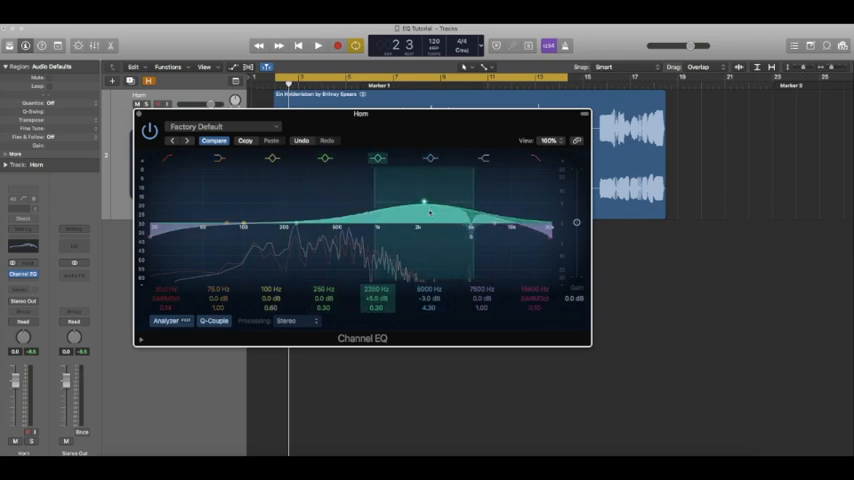
# Step: Sweep a second narrow boost across the upper mids and pull it into a notch
pyautogui.moveTo(424, 204); pyautogui.dragTo(424, 176)
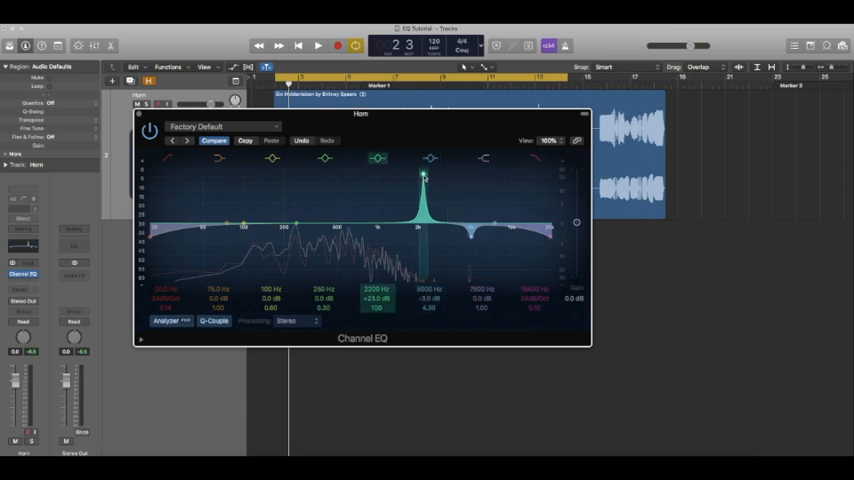
pyautogui.click(318, 44)
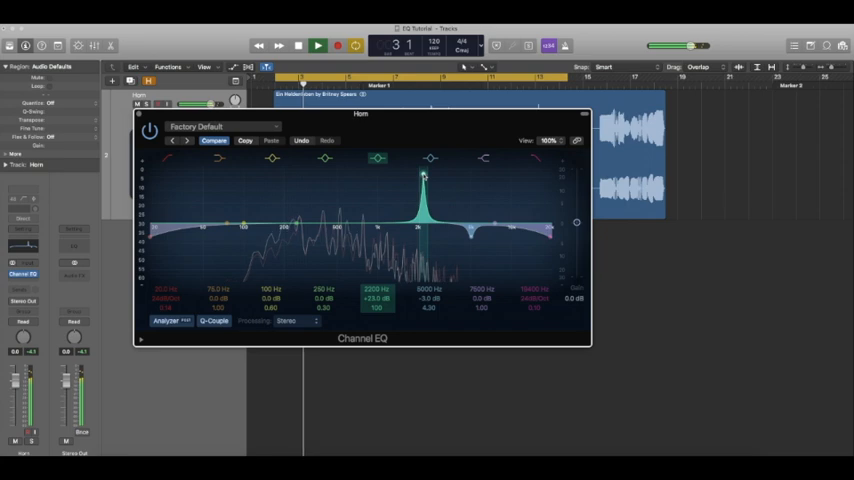
pyautogui.click(318, 44)
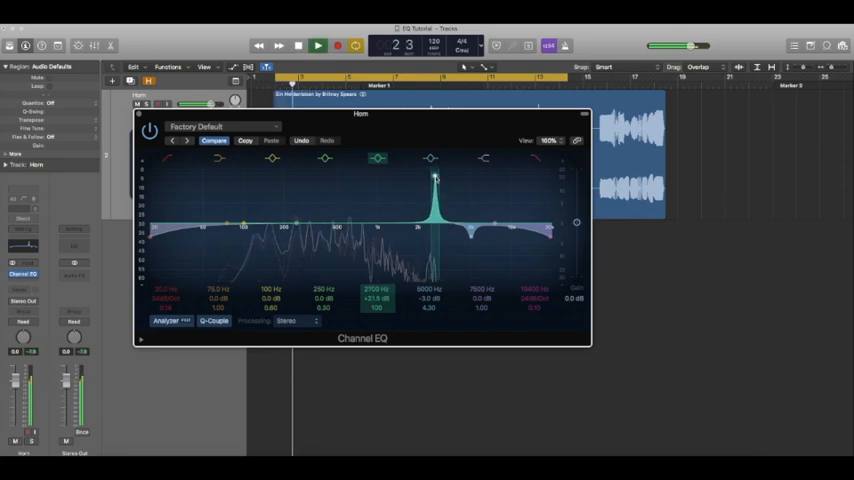
pyautogui.moveTo(436, 178); pyautogui.dragTo(444, 180)
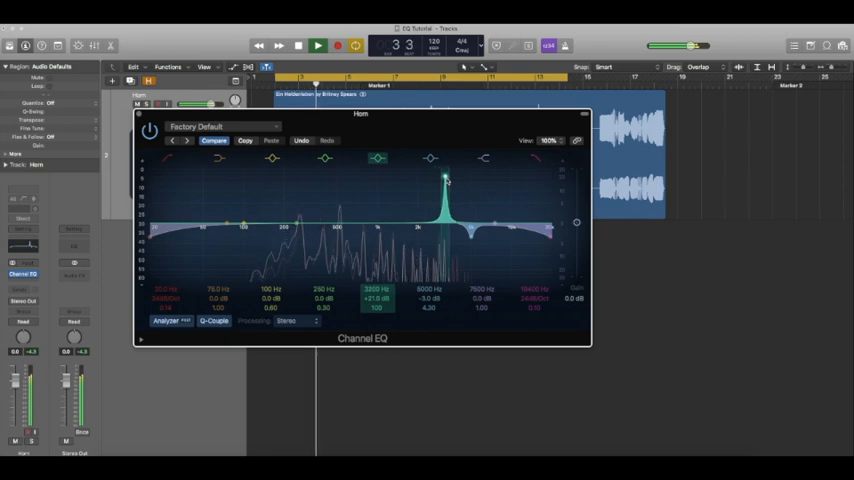
pyautogui.moveTo(450, 178); pyautogui.dragTo(450, 182)
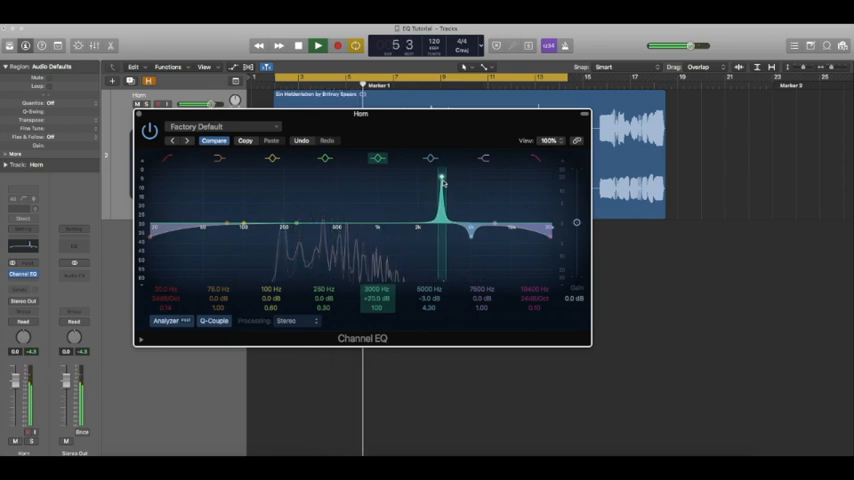
pyautogui.moveTo(440, 180); pyautogui.dragTo(422, 180)
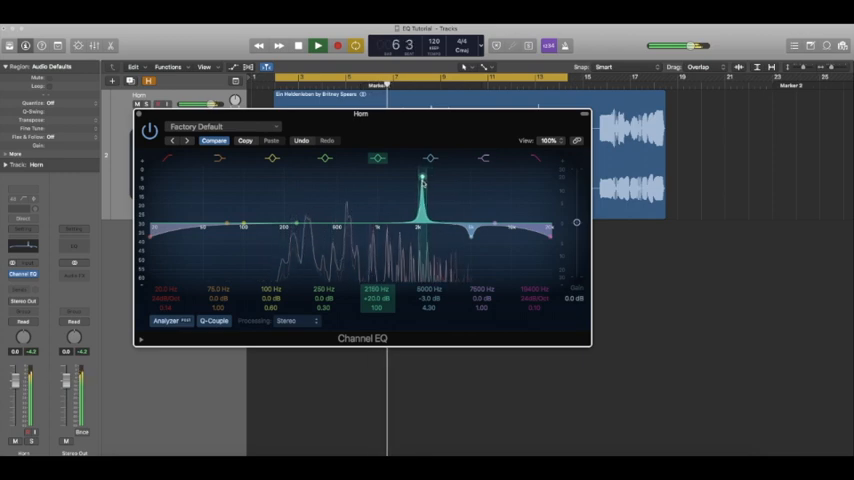
pyautogui.click(318, 44)
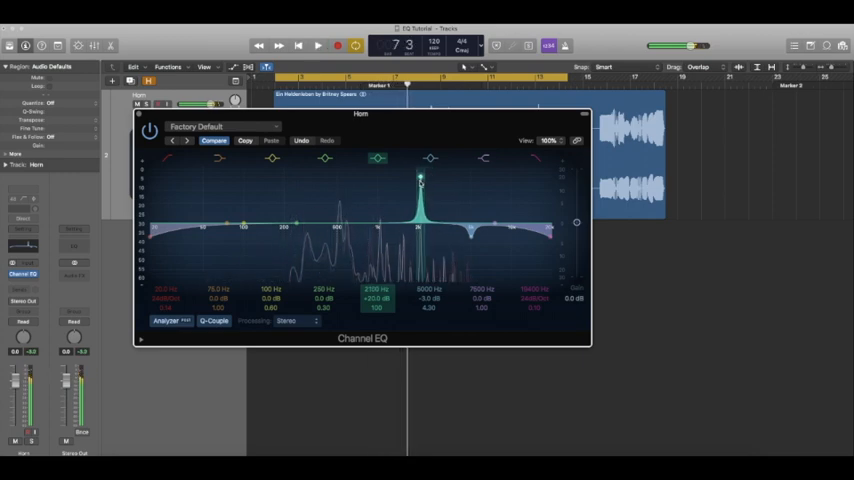
pyautogui.moveTo(420, 180); pyautogui.dragTo(418, 230)
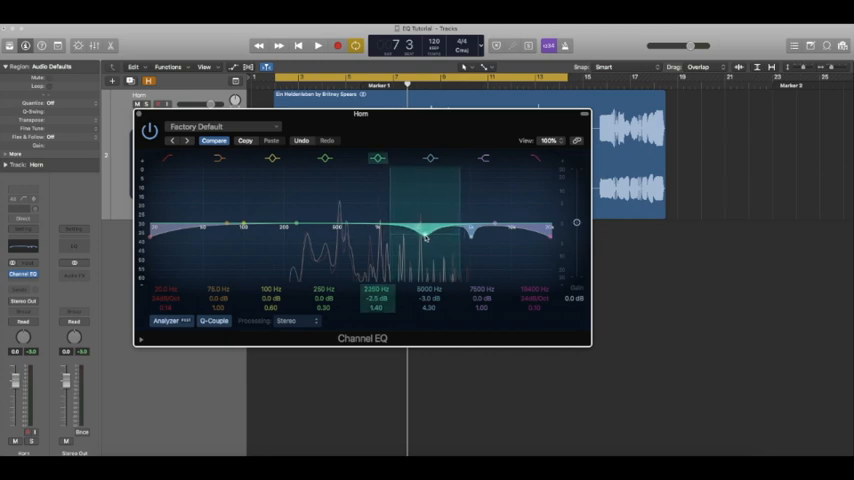
# Step: Sweep the next narrow band against playback and notch out another whistle
pyautogui.click(324, 160)
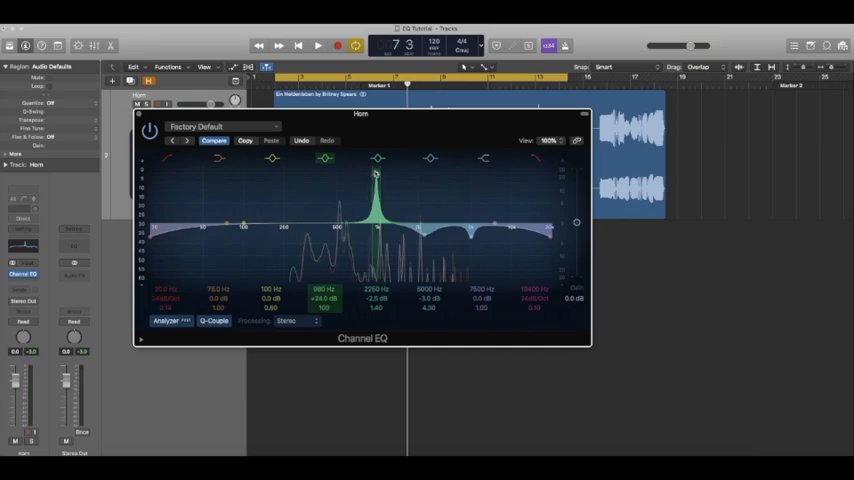
pyautogui.click(318, 44)
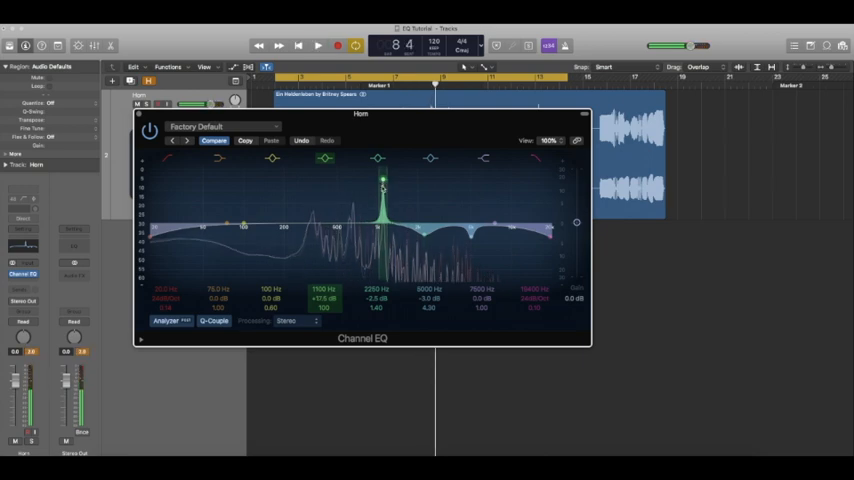
pyautogui.moveTo(384, 178); pyautogui.dragTo(384, 230)
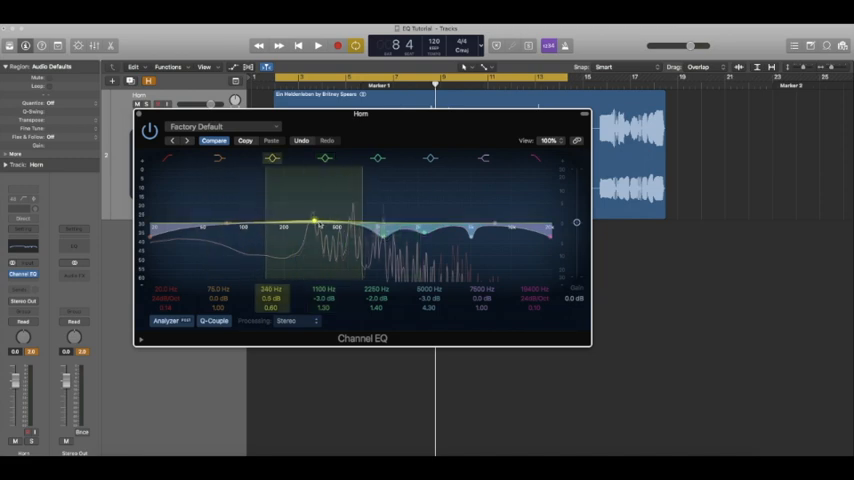
# Step: Raise band 2 into a narrow boost and sweep the lower mids for a resonance
pyautogui.moveTo(316, 220); pyautogui.dragTo(328, 176)
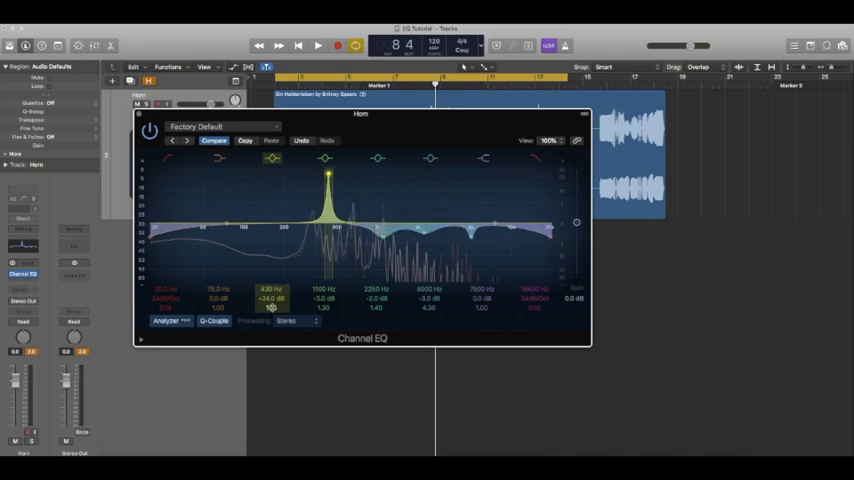
pyautogui.moveTo(328, 172); pyautogui.dragTo(356, 178)
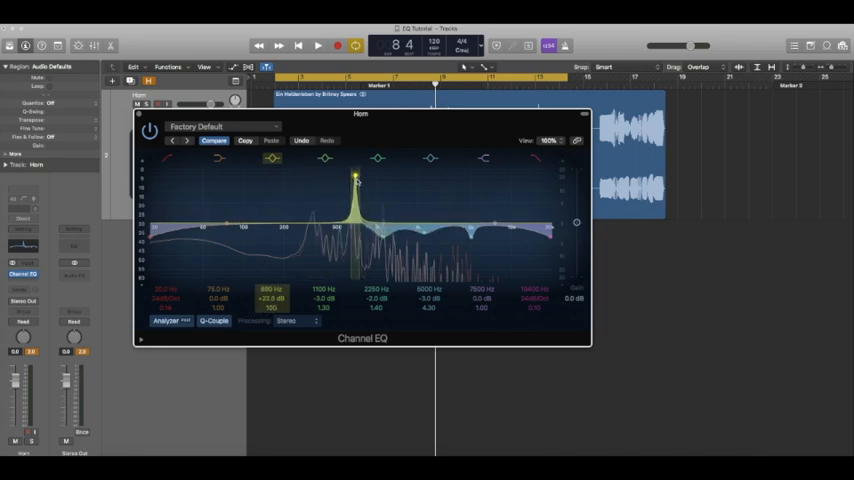
pyautogui.click(318, 44)
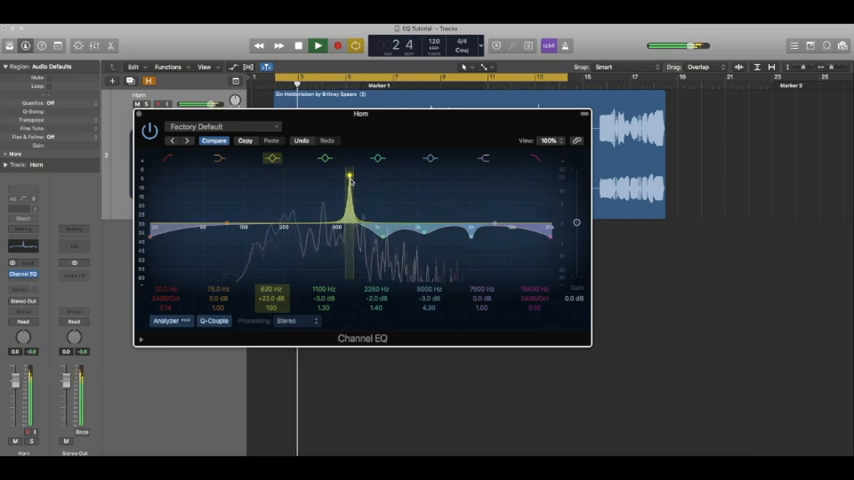
pyautogui.moveTo(350, 176); pyautogui.dragTo(358, 176)
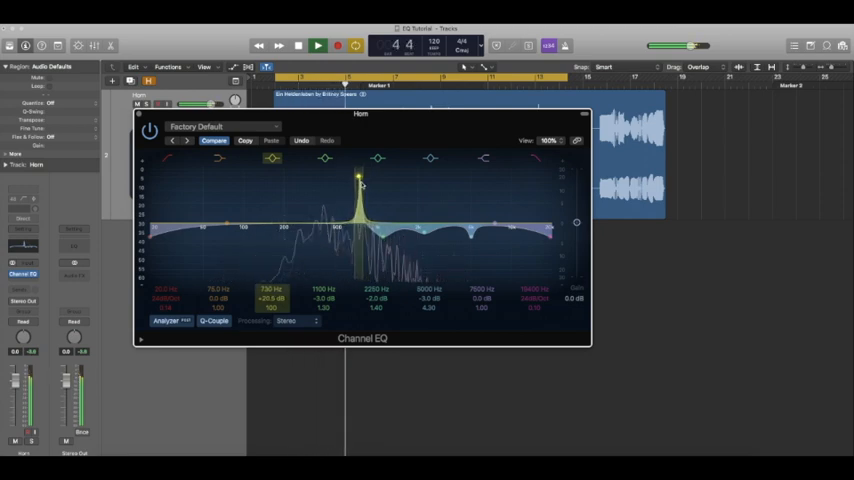
pyautogui.click(318, 44)
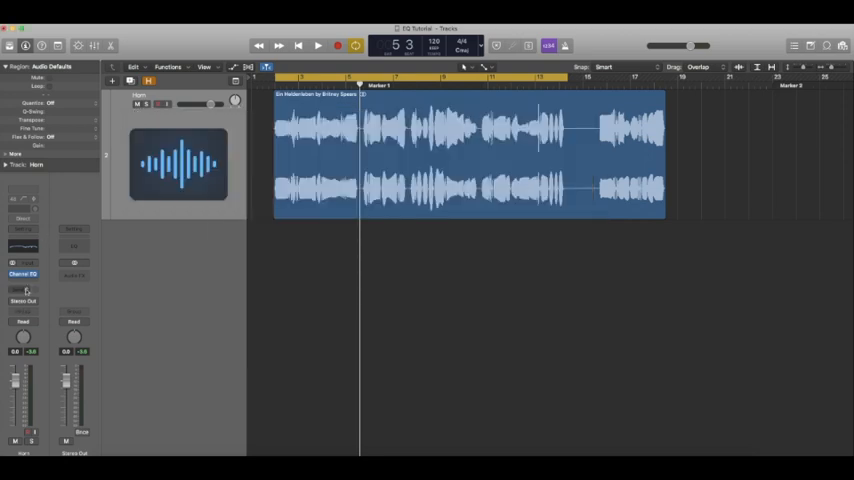
# Step: Insert another Channel EQ in an empty Audio FX slot and open its window
pyautogui.click(22, 274)
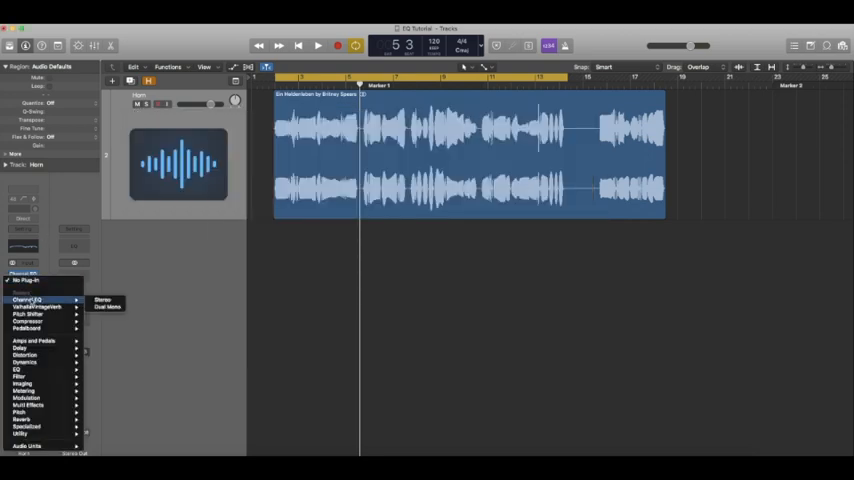
pyautogui.click(30, 298)
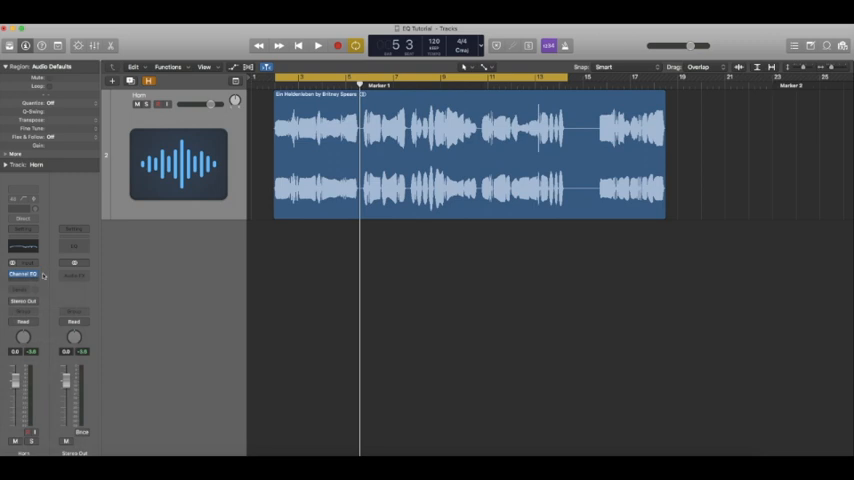
pyautogui.click(28, 274)
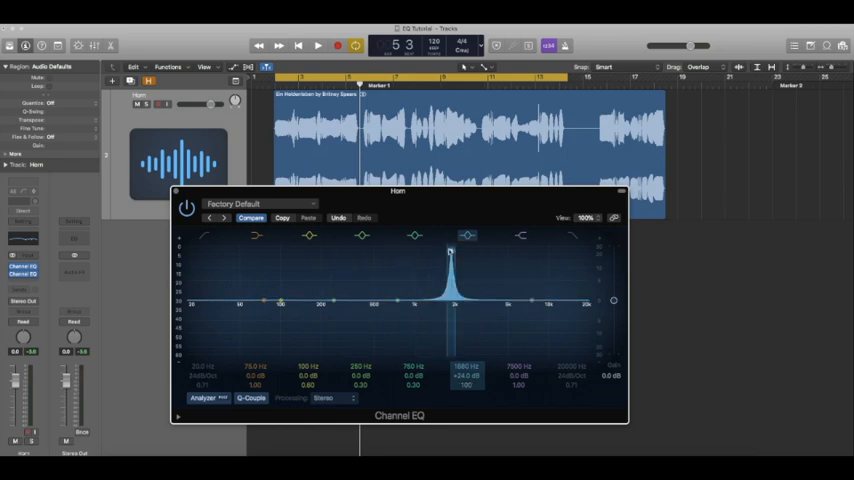
# Step: Sweep a narrow boost through the low mids during playback, then pull it down into a cut at the ringing frequency
pyautogui.moveTo(450, 252); pyautogui.dragTo(360, 252)
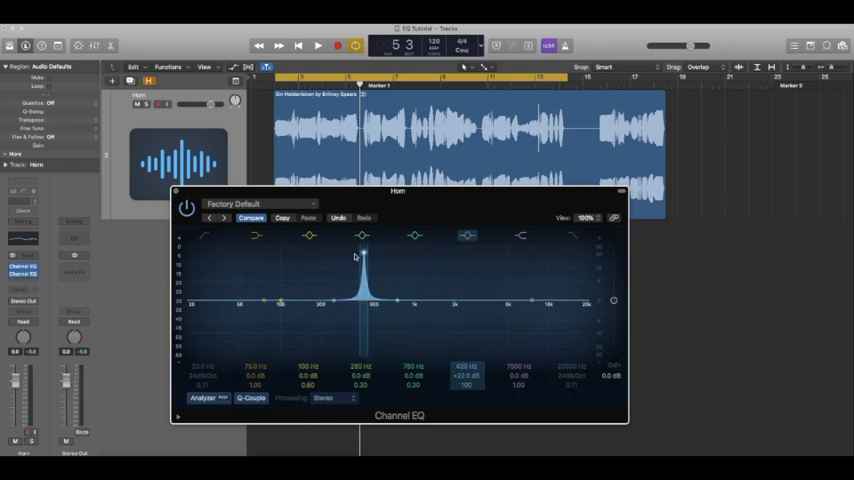
pyautogui.click(318, 44)
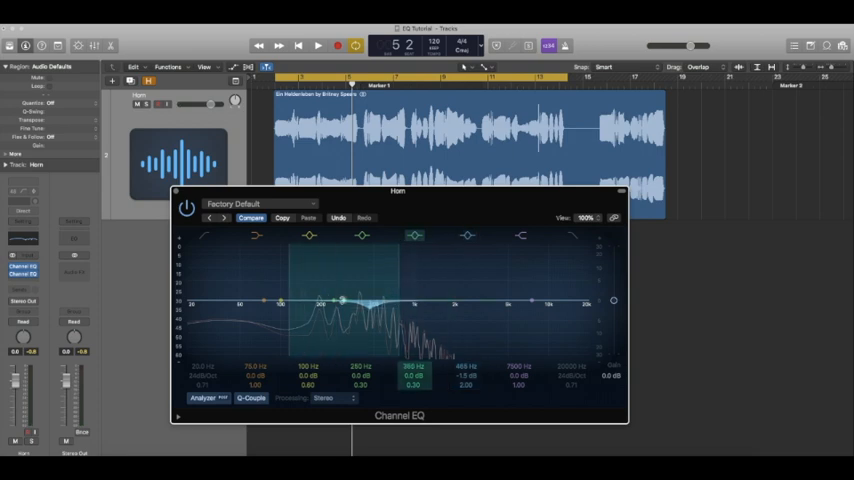
pyautogui.moveTo(344, 300); pyautogui.dragTo(316, 304)
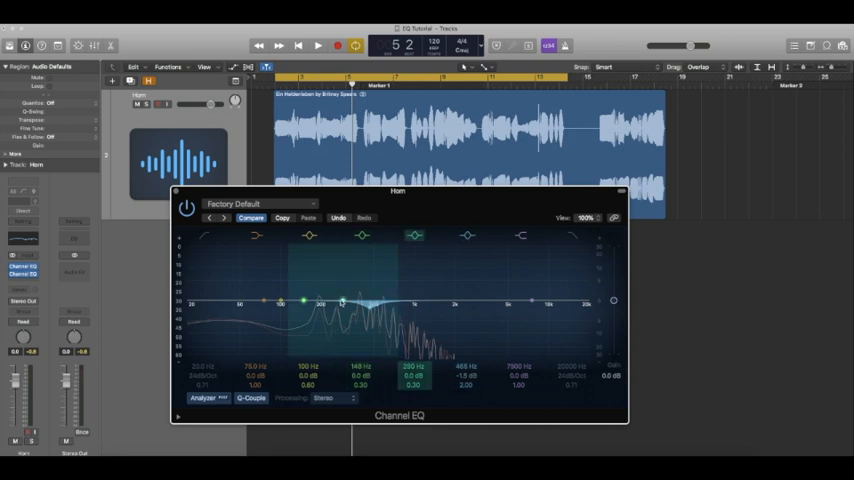
pyautogui.moveTo(342, 300); pyautogui.dragTo(342, 252)
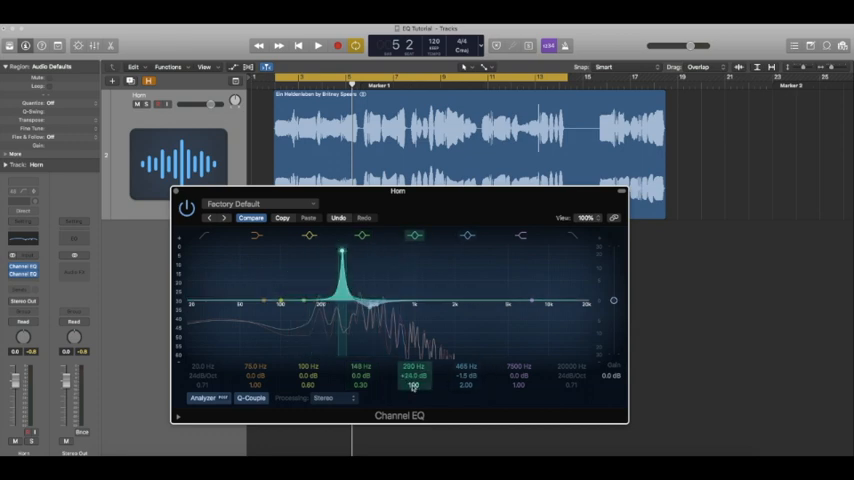
pyautogui.click(318, 44)
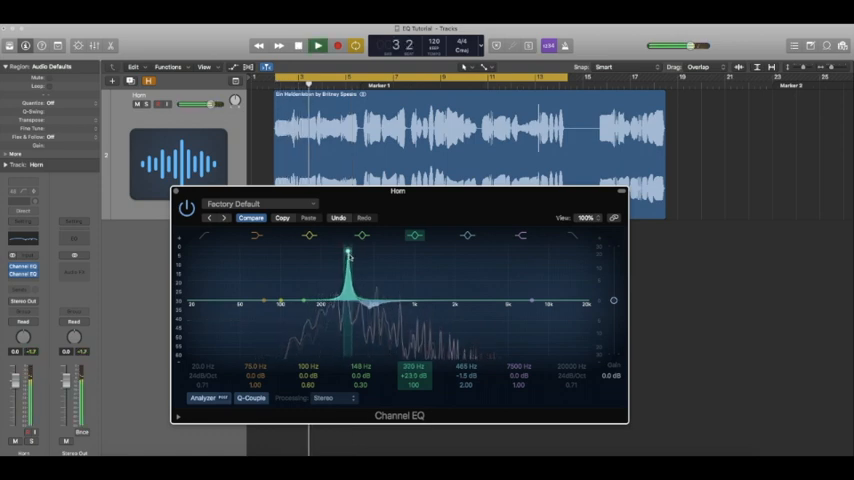
pyautogui.moveTo(344, 252); pyautogui.dragTo(344, 304)
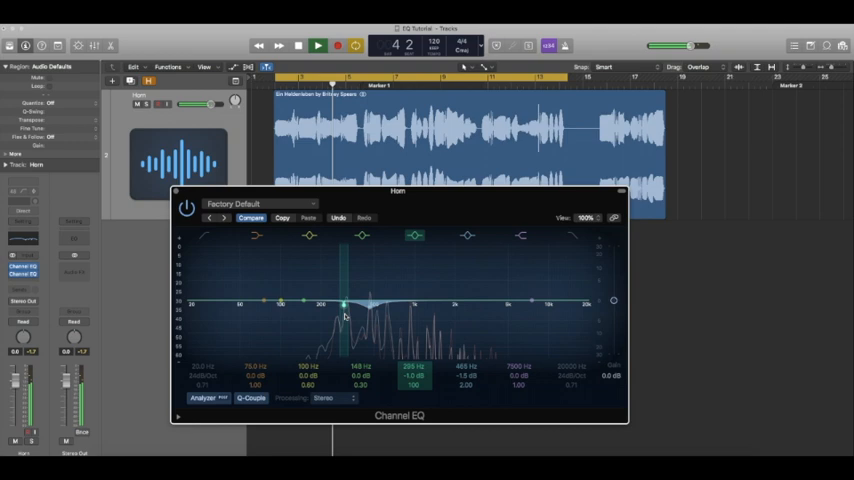
pyautogui.click(318, 44)
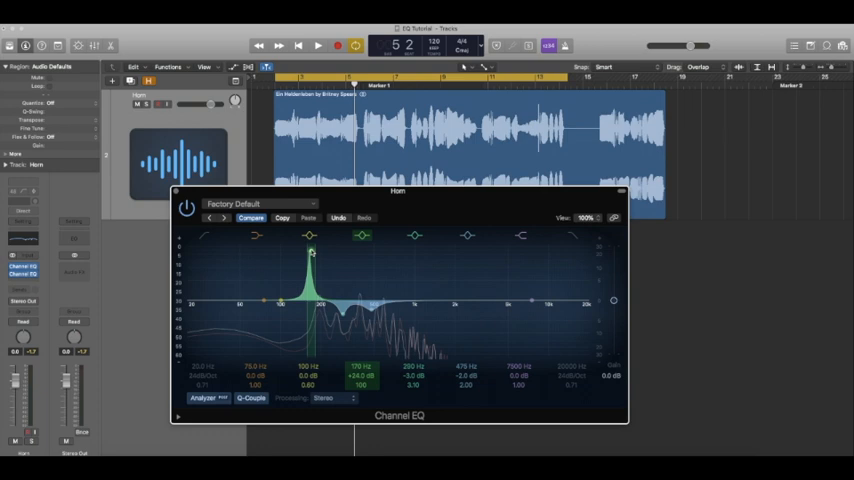
# Step: Sweep a narrowed boost through the low range to find a whistle resonance and deepen it into a notch
pyautogui.click(318, 44)
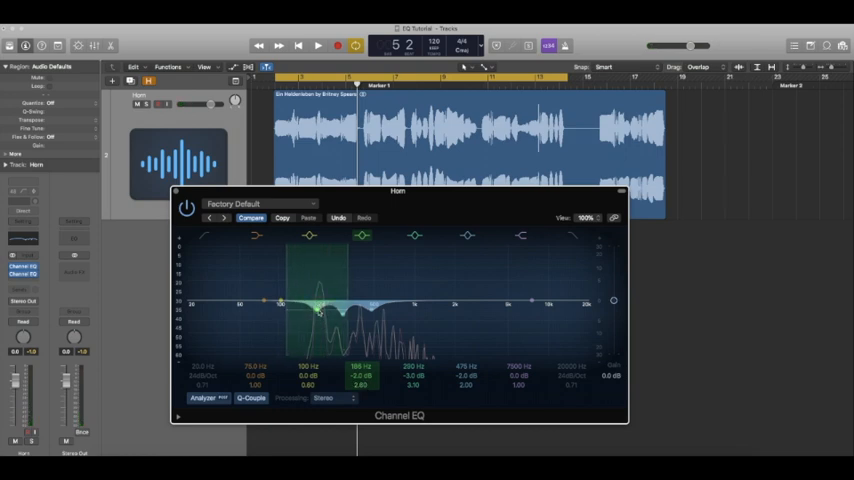
pyautogui.moveTo(316, 290); pyautogui.dragTo(284, 304)
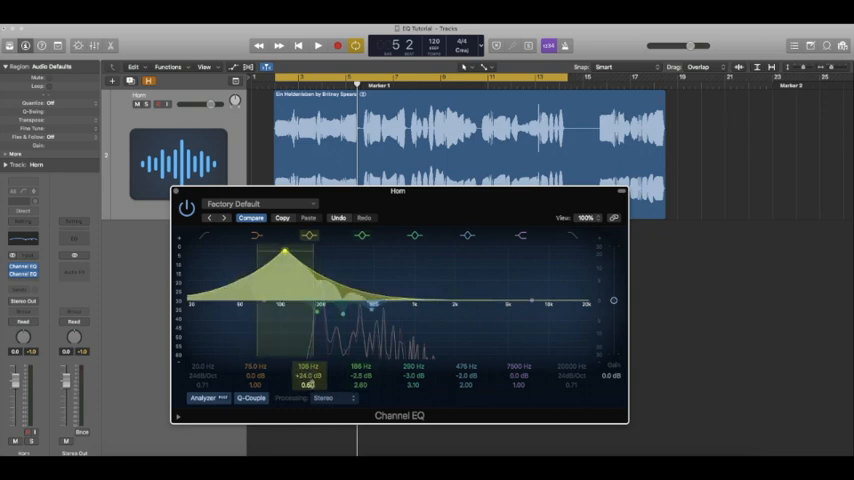
pyautogui.click(318, 44)
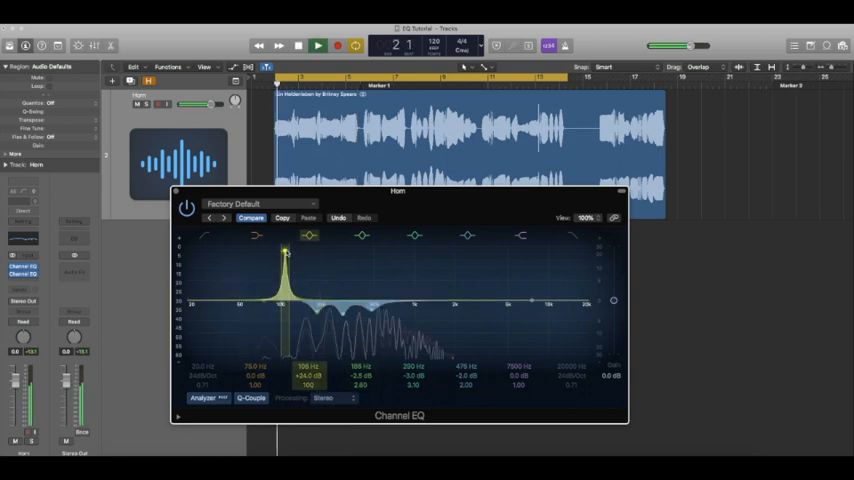
pyautogui.moveTo(284, 256); pyautogui.dragTo(284, 262)
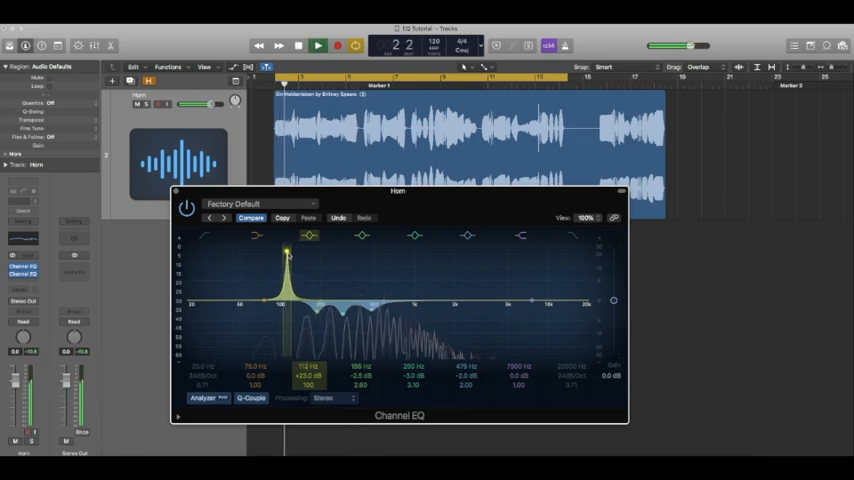
pyautogui.moveTo(288, 252); pyautogui.dragTo(292, 296)
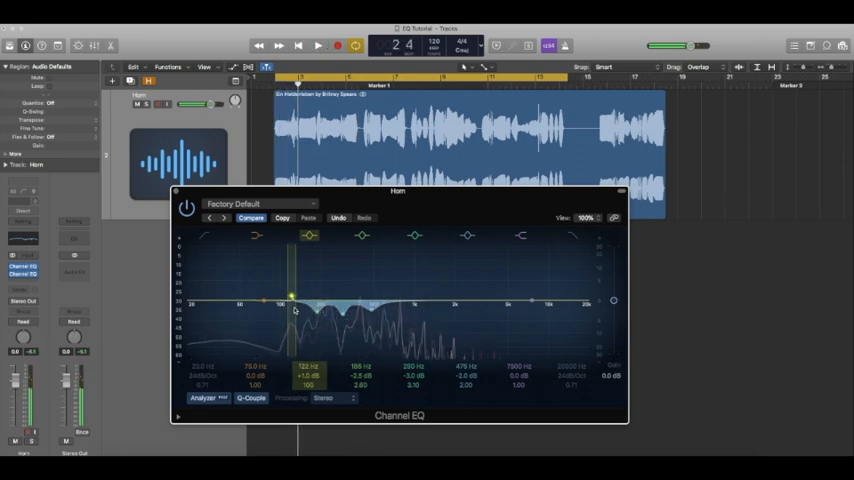
pyautogui.moveTo(292, 296); pyautogui.dragTo(288, 308)
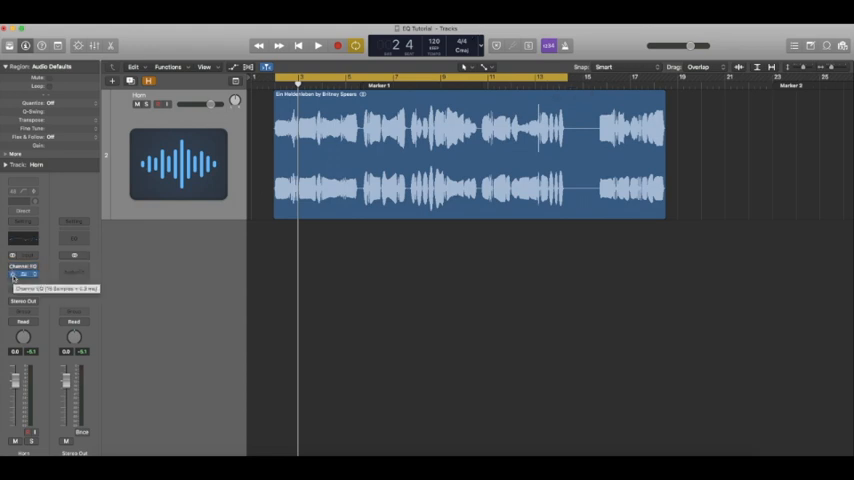
pyautogui.click(318, 44)
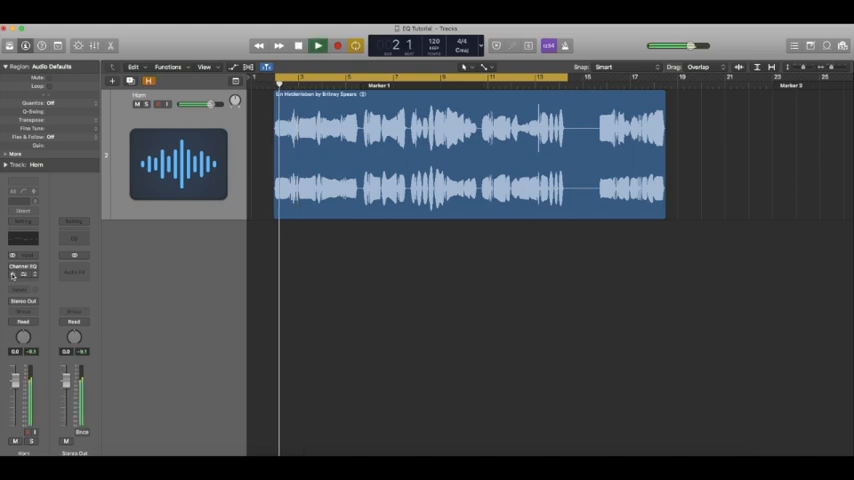
pyautogui.click(318, 44)
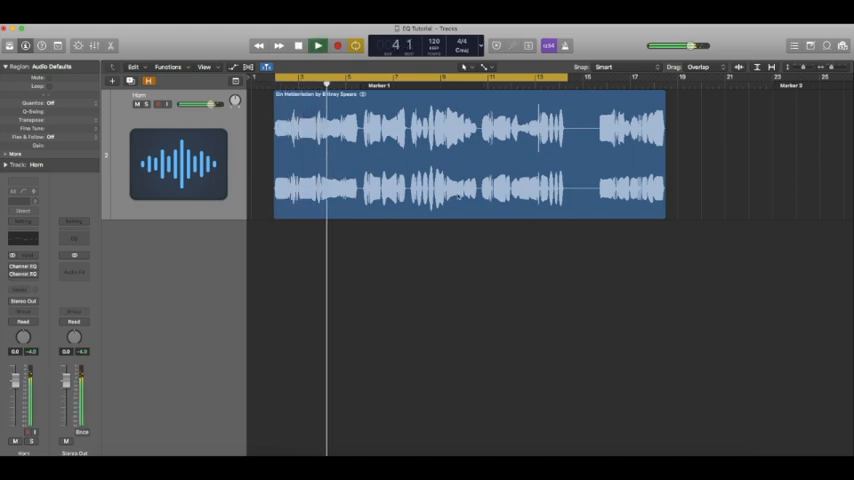
pyautogui.moveTo(350, 76); pyautogui.dragTo(570, 76)
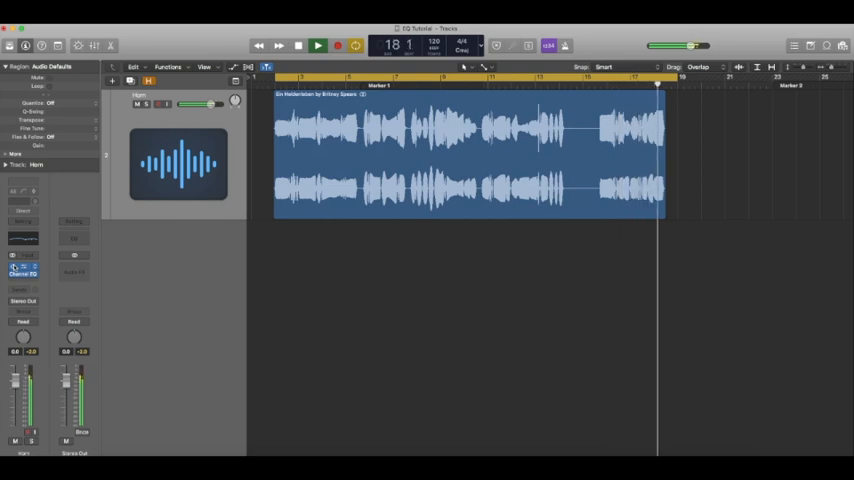
pyautogui.click(300, 44)
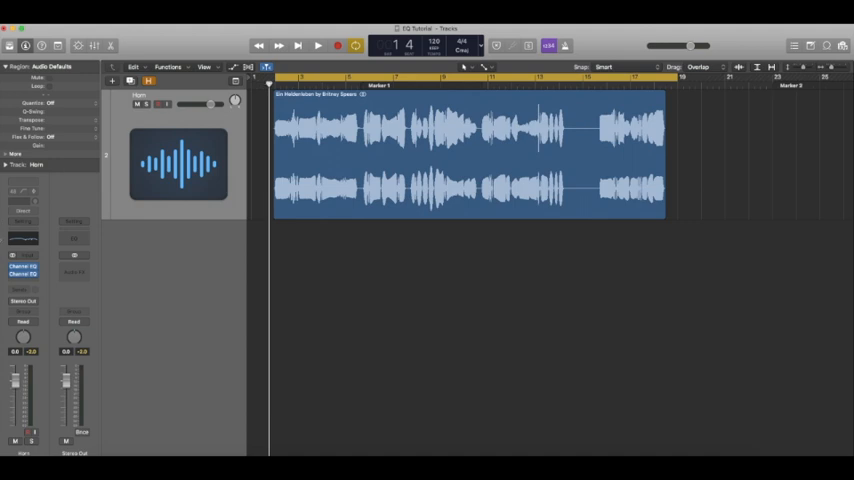
# Step: Insert a further Channel EQ and lift its high shelf for brightness
pyautogui.click(22, 272)
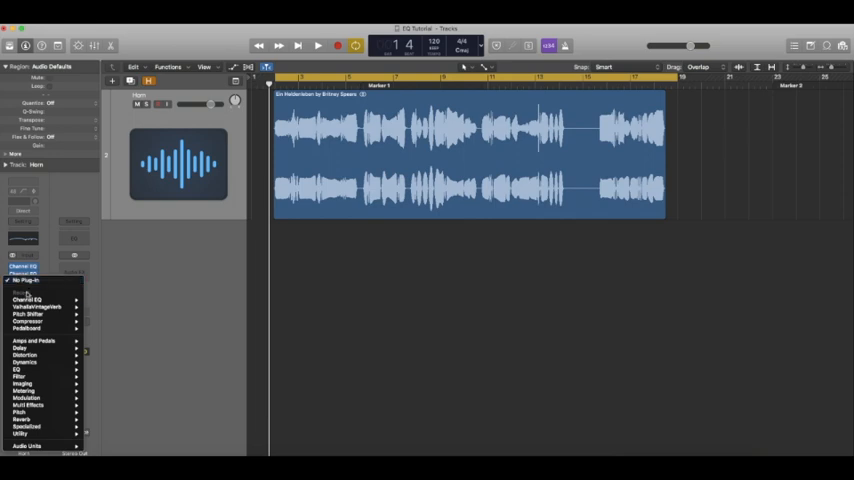
pyautogui.click(24, 296)
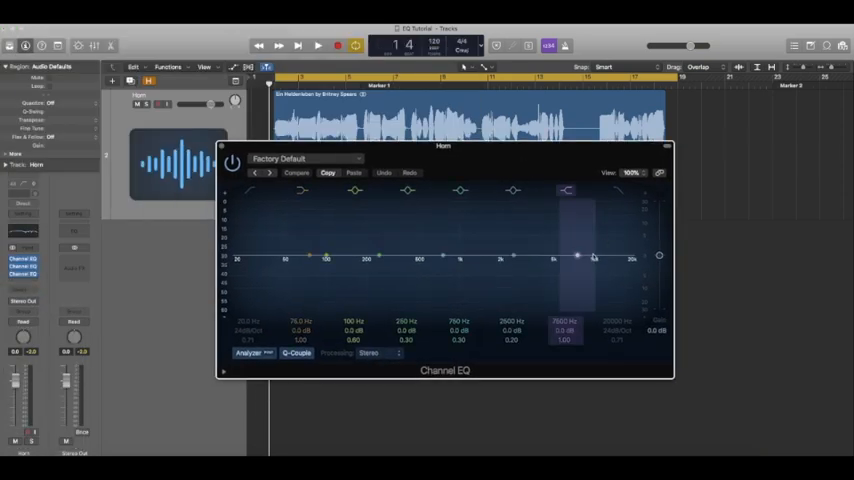
pyautogui.moveTo(578, 256); pyautogui.dragTo(558, 256)
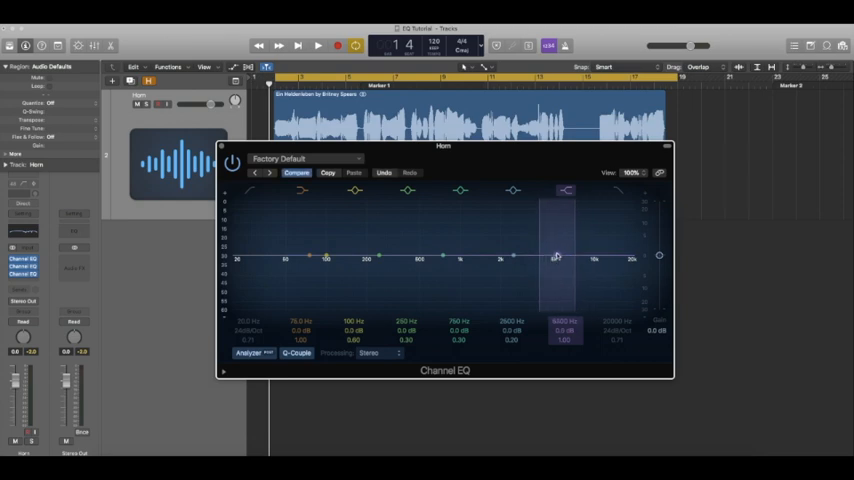
pyautogui.moveTo(556, 256); pyautogui.dragTo(558, 204)
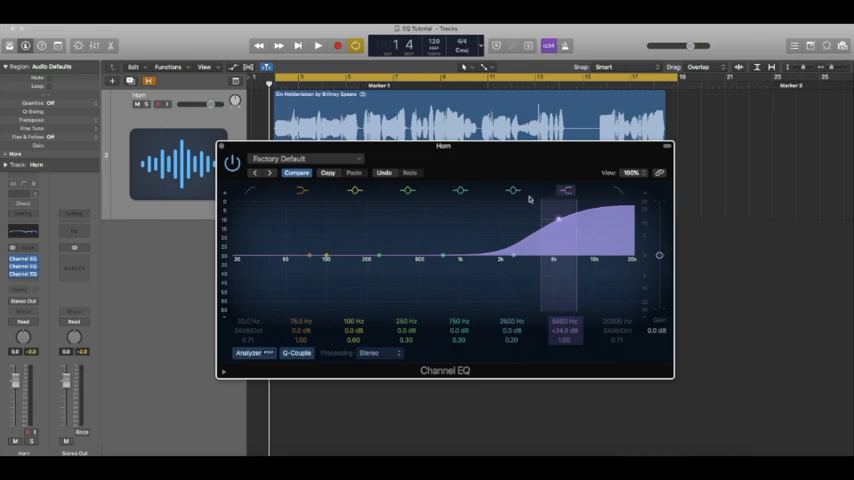
# Step: Audition the horn and ease the high shelf boost back slightly
pyautogui.click(318, 44)
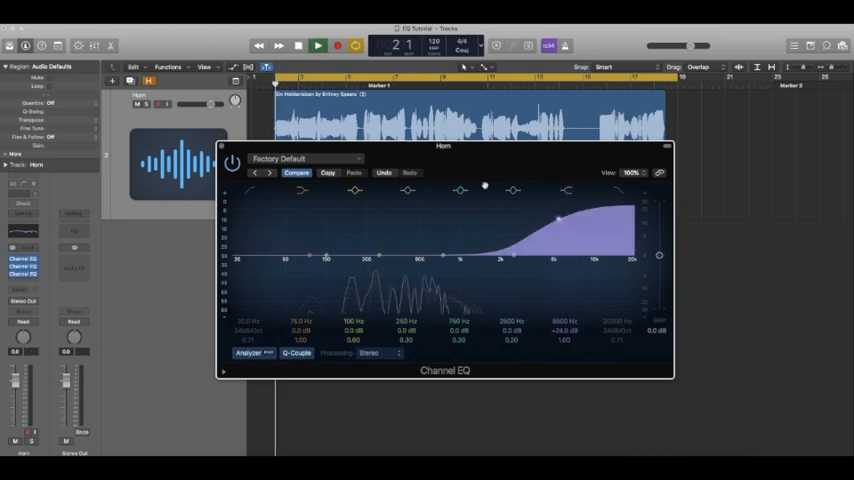
pyautogui.click(318, 44)
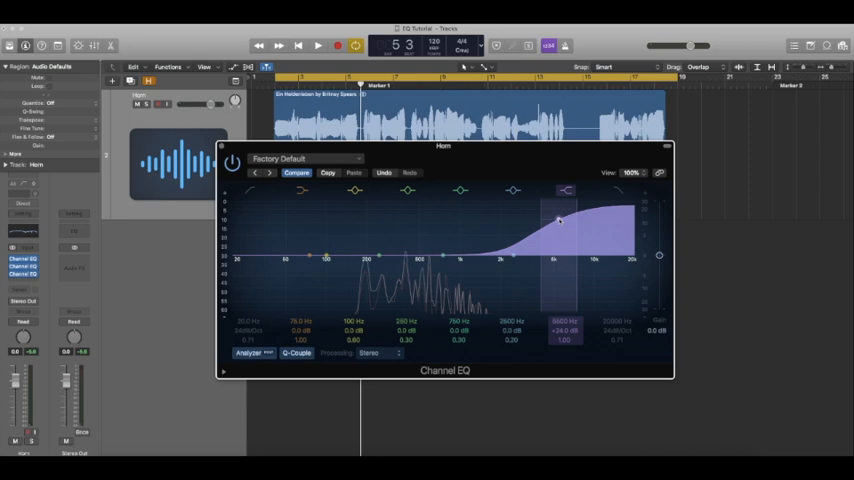
pyautogui.moveTo(560, 218); pyautogui.dragTo(562, 224)
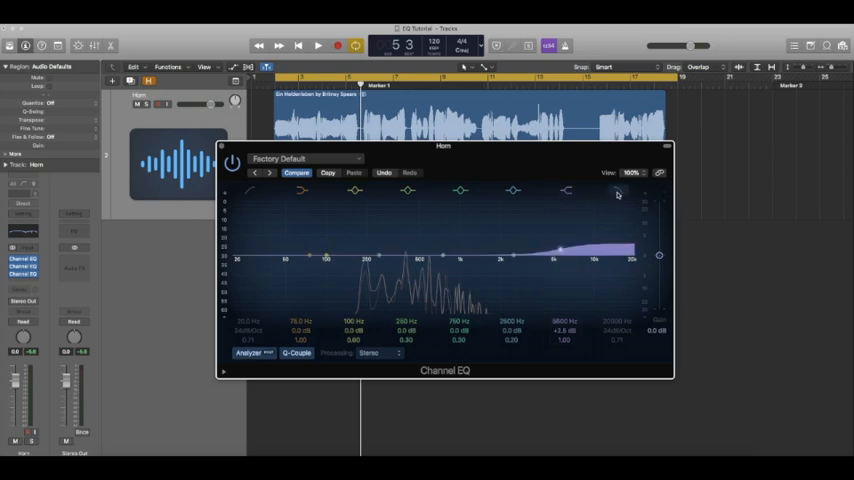
# Step: Enable the high cut band and roll off the very top end while listening
pyautogui.click(618, 192)
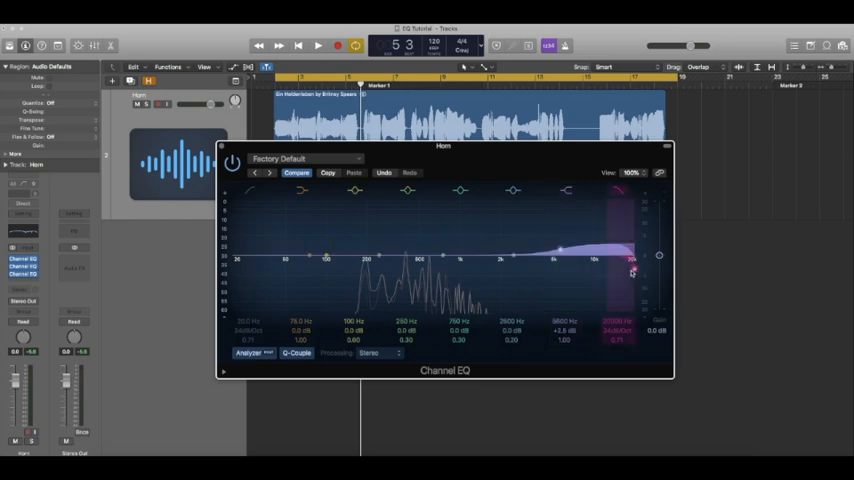
pyautogui.moveTo(630, 272); pyautogui.dragTo(596, 272)
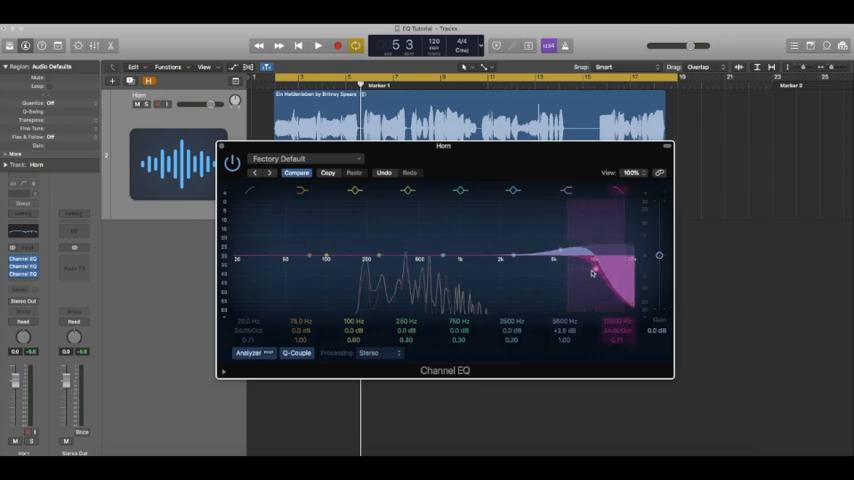
pyautogui.moveTo(596, 272); pyautogui.dragTo(618, 262)
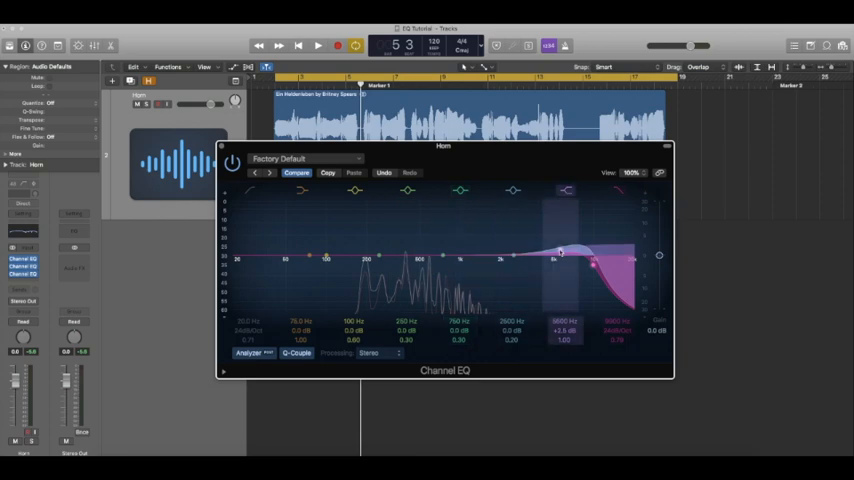
pyautogui.click(318, 44)
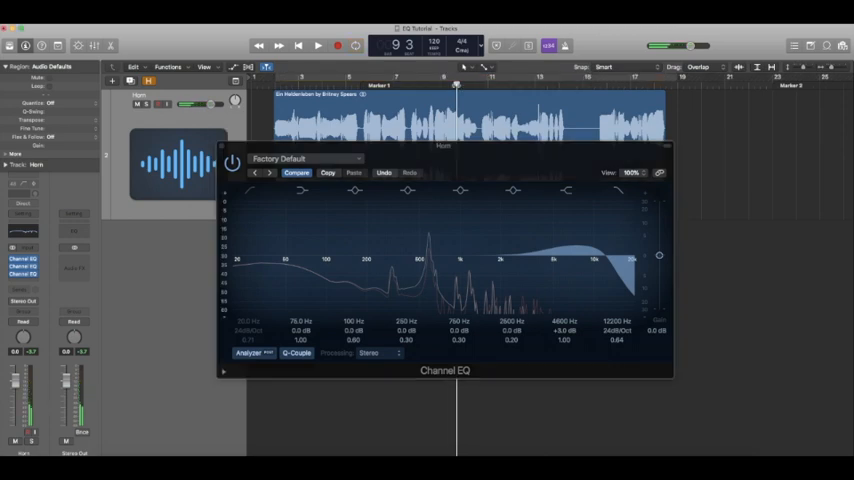
# Step: Nudge the high shelf boost while auditioning the horn
pyautogui.click(404, 86)
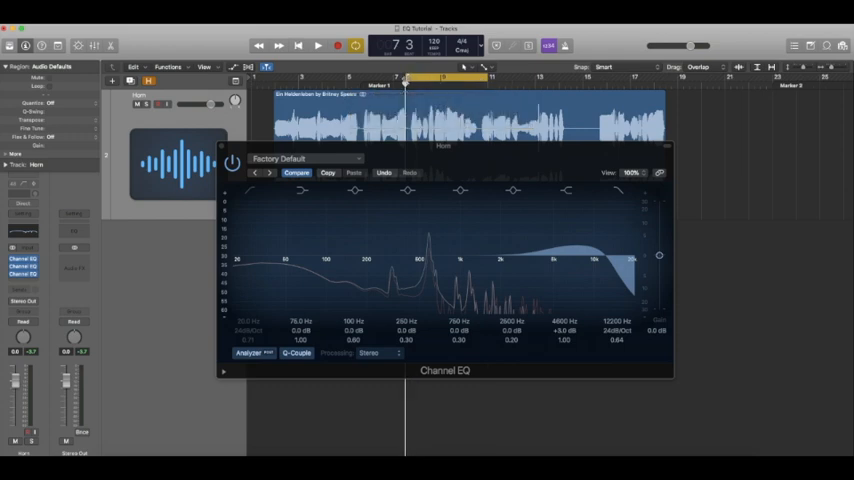
pyautogui.click(318, 44)
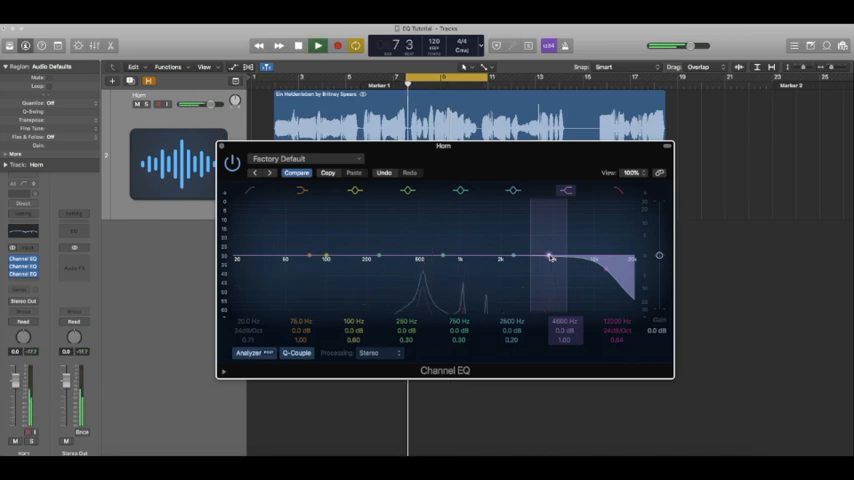
pyautogui.click(318, 44)
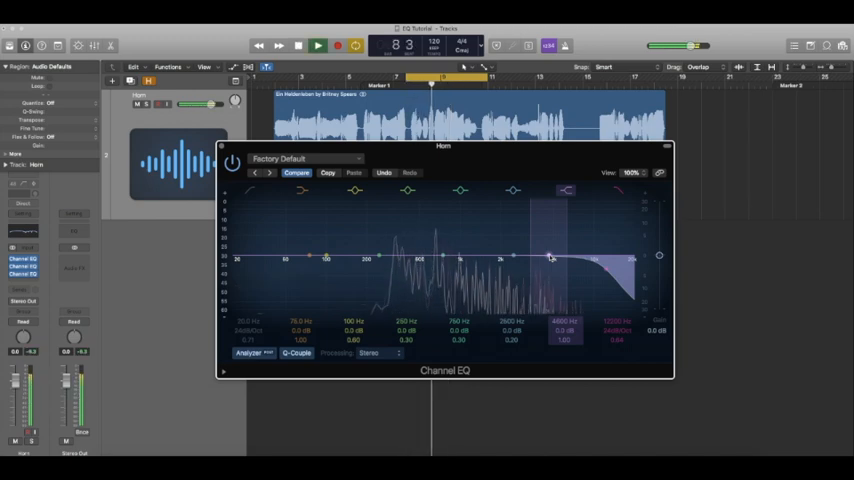
pyautogui.moveTo(550, 258); pyautogui.dragTo(550, 248)
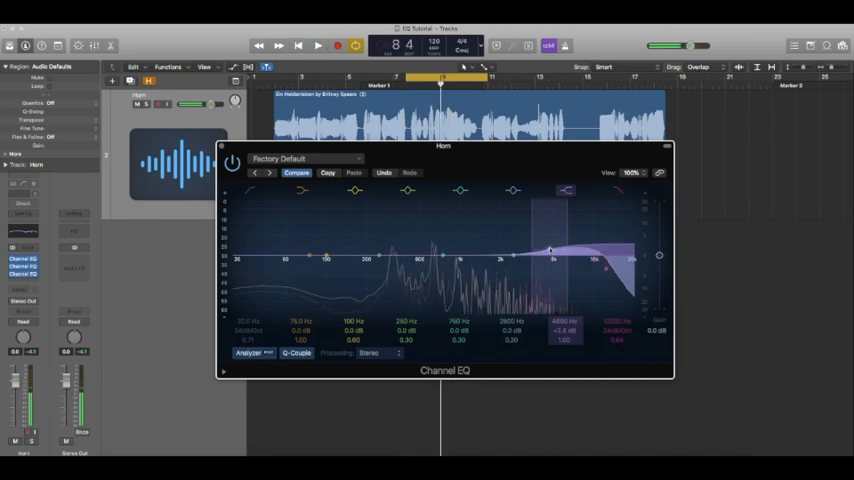
pyautogui.click(318, 44)
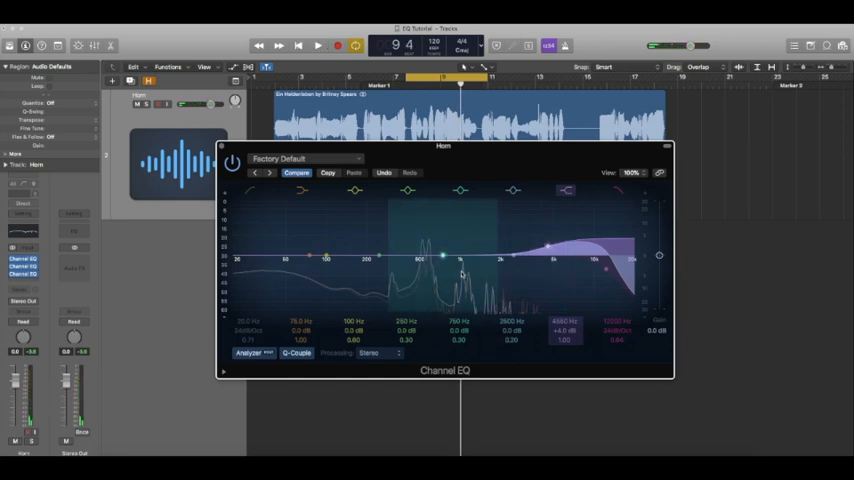
# Step: Pull a midrange band down into a broad, deeper cut
pyautogui.click(460, 190)
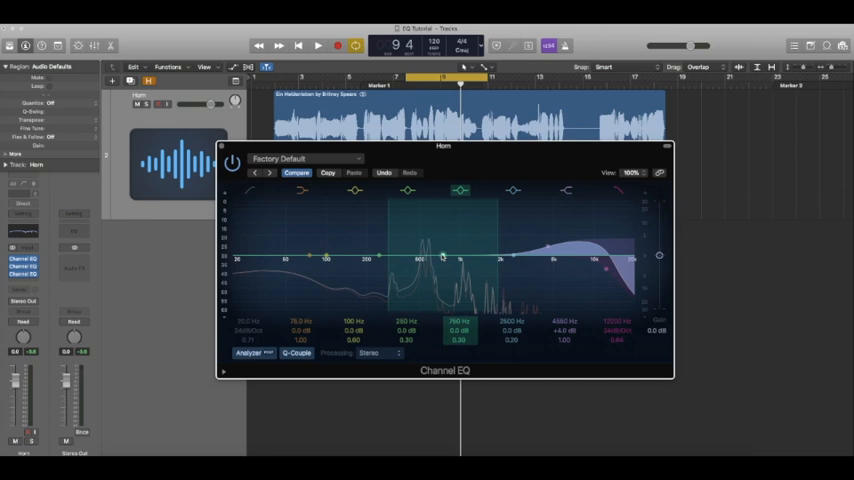
pyautogui.moveTo(440, 250); pyautogui.dragTo(440, 260)
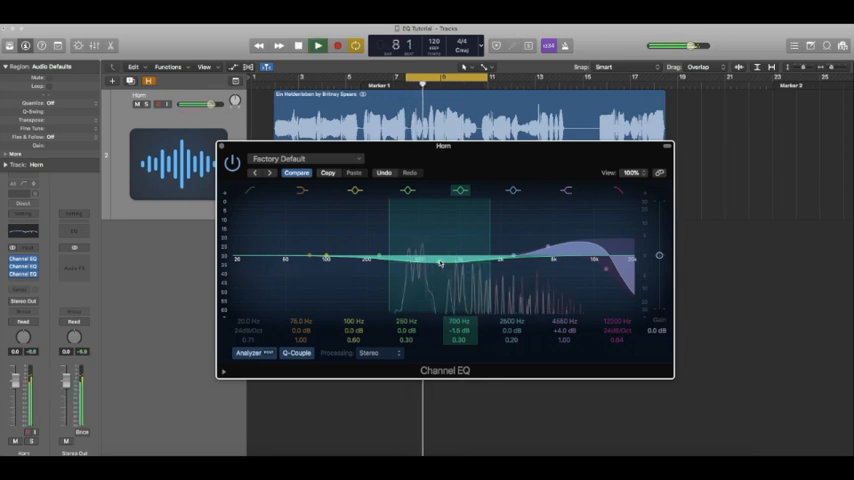
pyautogui.moveTo(440, 260); pyautogui.dragTo(438, 292)
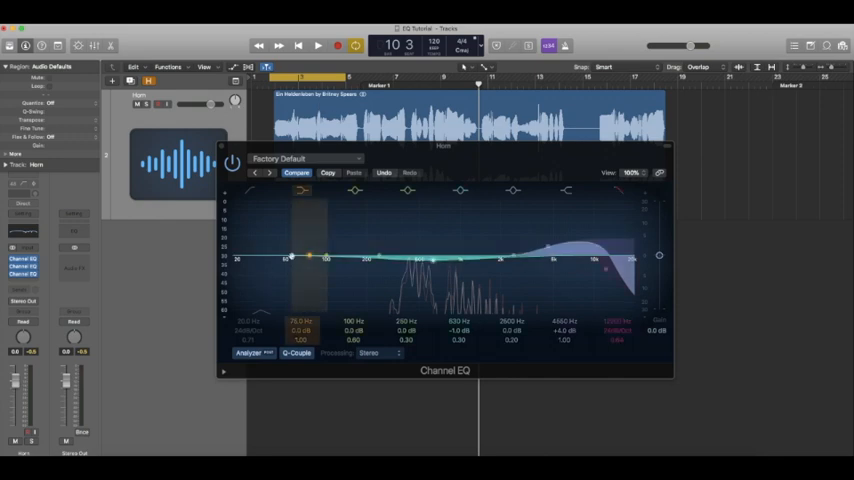
# Step: Raise the low-mid band, pushing it up to a large boost to hear the effect
pyautogui.click(318, 44)
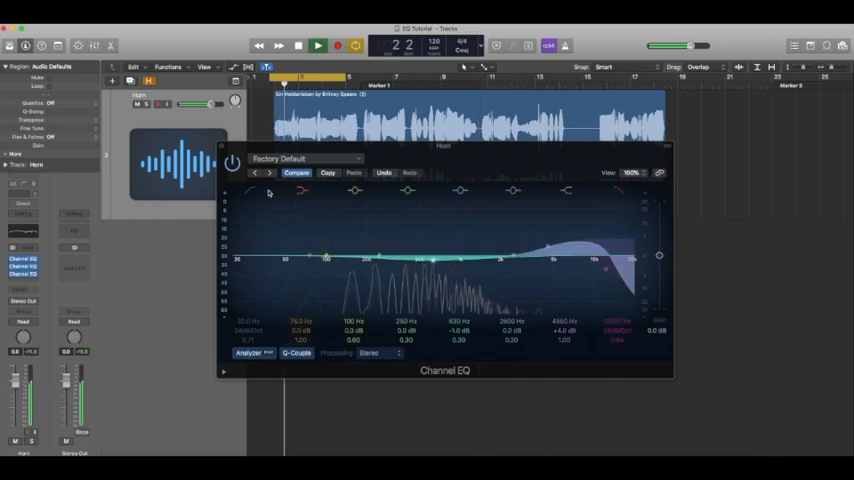
pyautogui.click(318, 44)
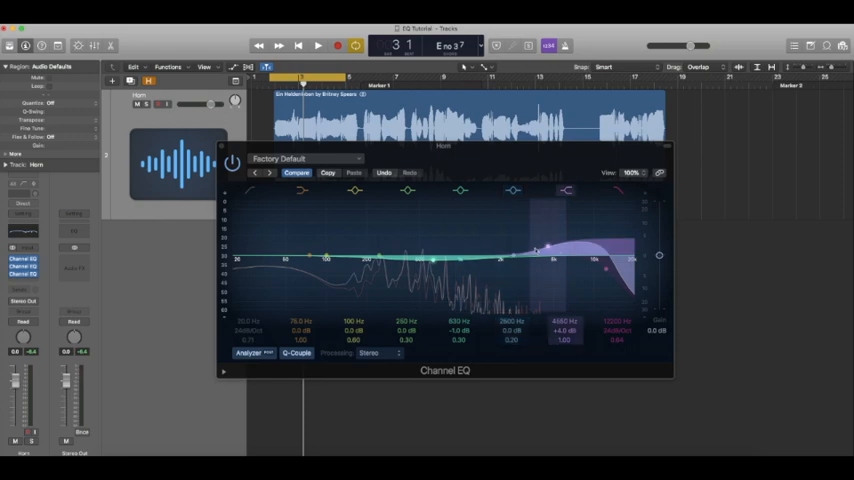
pyautogui.click(318, 44)
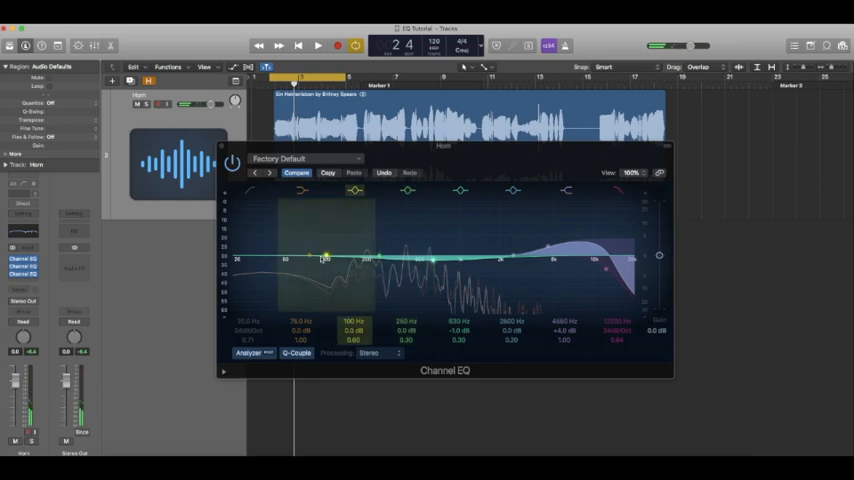
pyautogui.moveTo(328, 258); pyautogui.dragTo(328, 250)
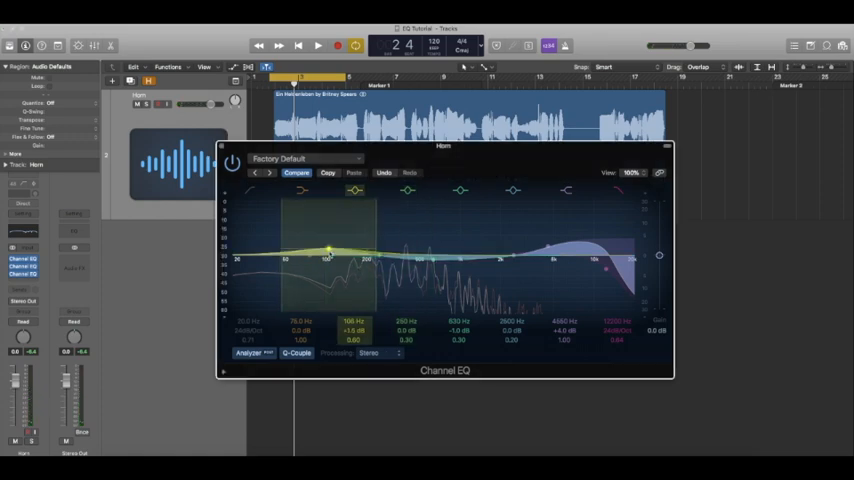
pyautogui.moveTo(328, 252); pyautogui.dragTo(336, 252)
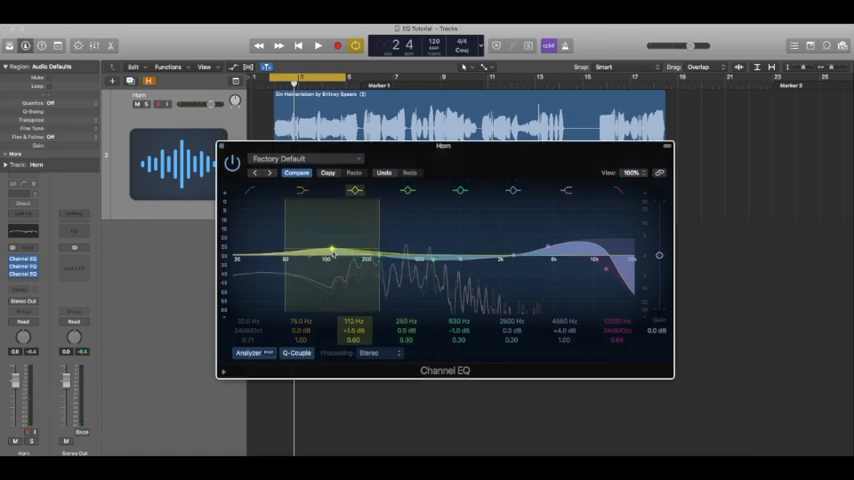
pyautogui.moveTo(330, 252); pyautogui.dragTo(336, 236)
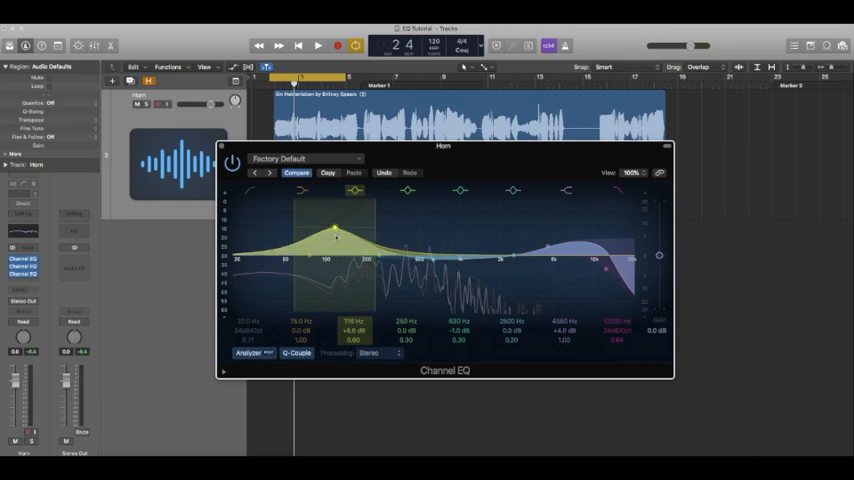
pyautogui.moveTo(336, 238); pyautogui.dragTo(332, 208)
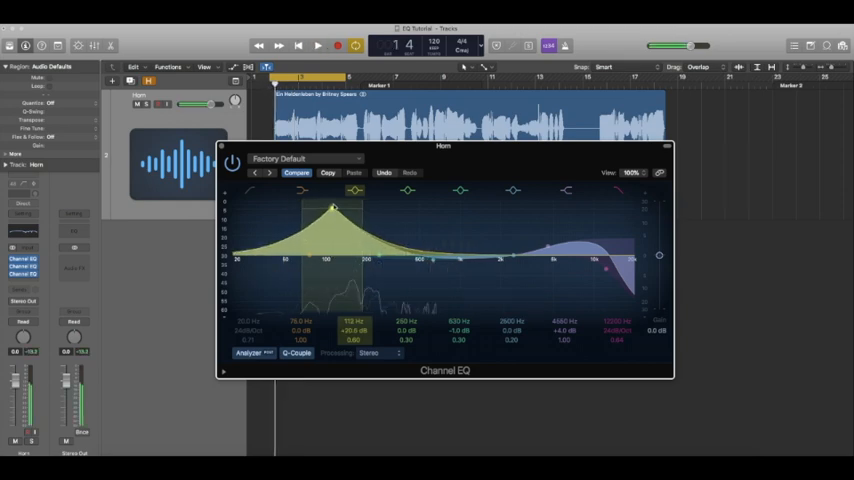
# Step: Bring the low-mid band back down to a gentle boost and fine-tune the low band
pyautogui.click(318, 44)
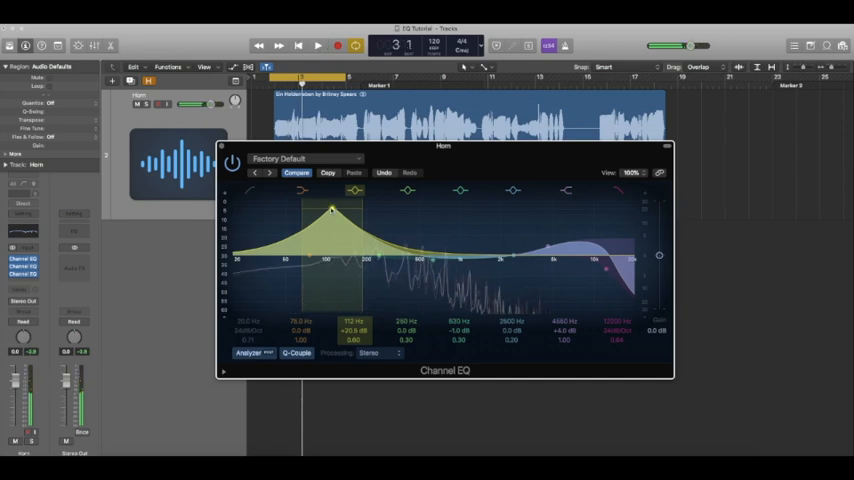
pyautogui.moveTo(332, 208); pyautogui.dragTo(336, 240)
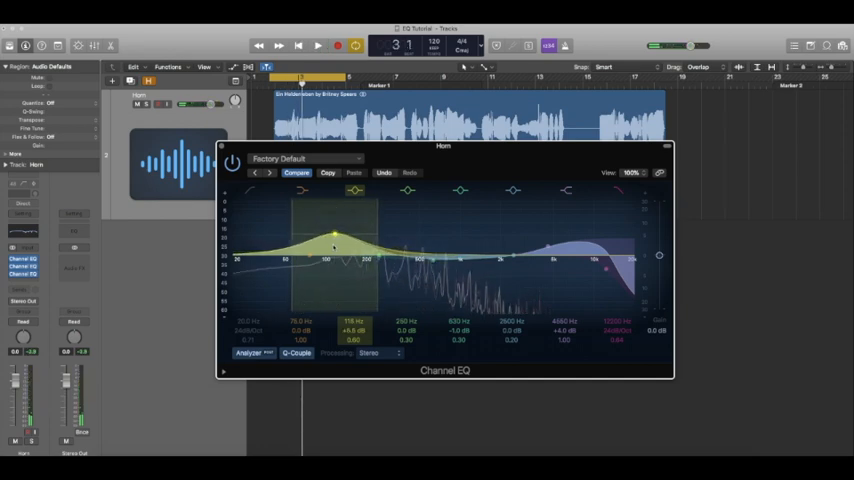
pyautogui.moveTo(336, 238); pyautogui.dragTo(328, 264)
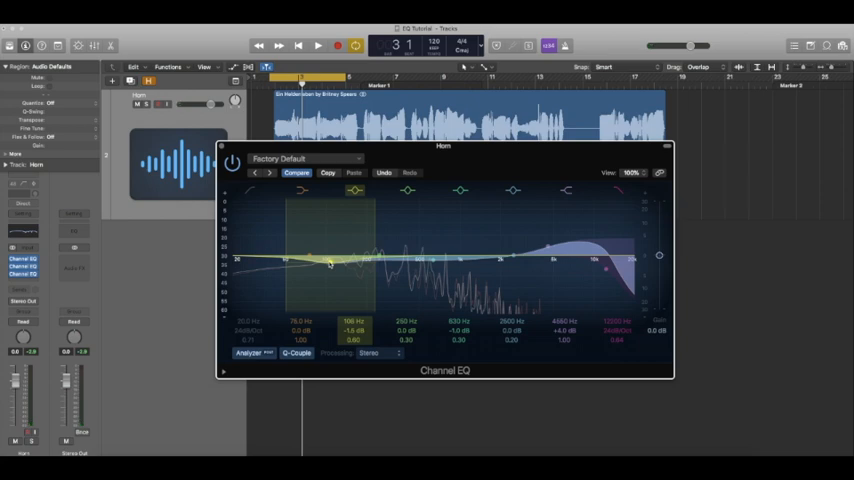
pyautogui.moveTo(330, 264); pyautogui.dragTo(330, 246)
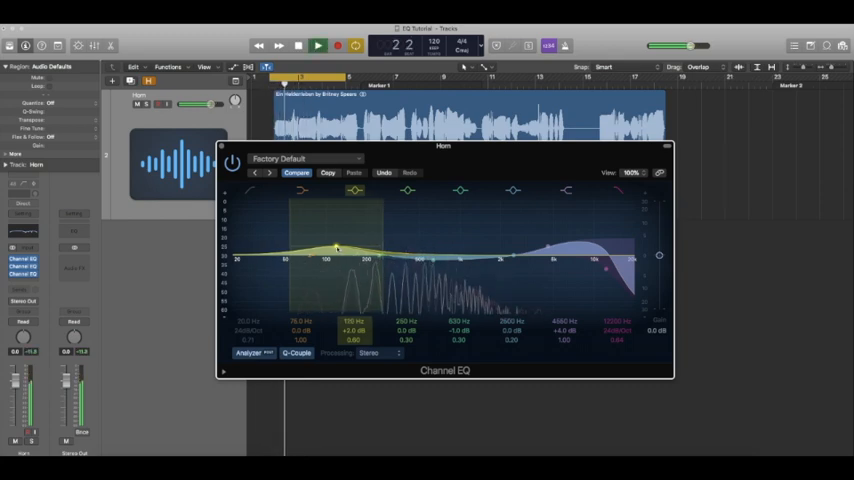
pyautogui.click(298, 44)
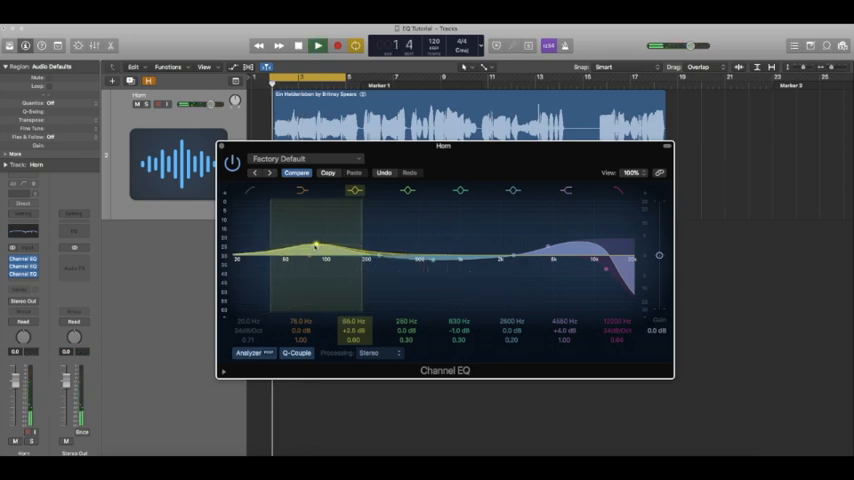
pyautogui.click(318, 44)
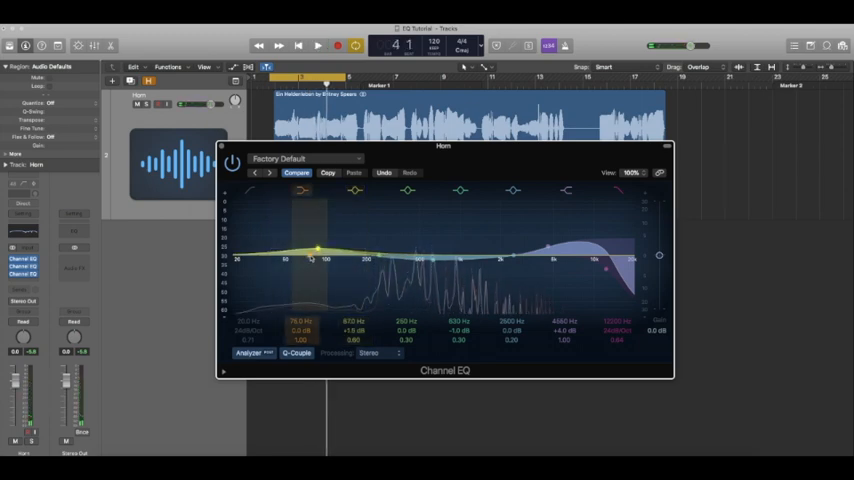
# Step: Turn on the low cut band to high-pass the lowest rumble, then put the EQ away
pyautogui.moveTo(316, 250); pyautogui.dragTo(300, 260)
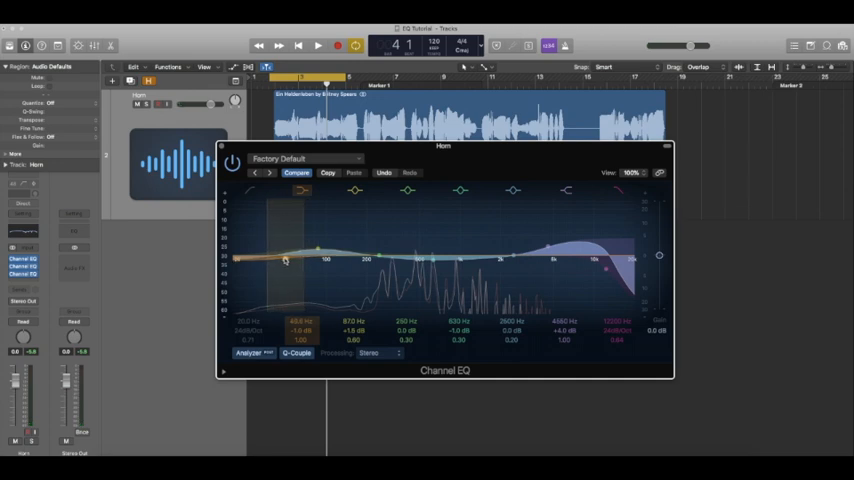
pyautogui.click(318, 44)
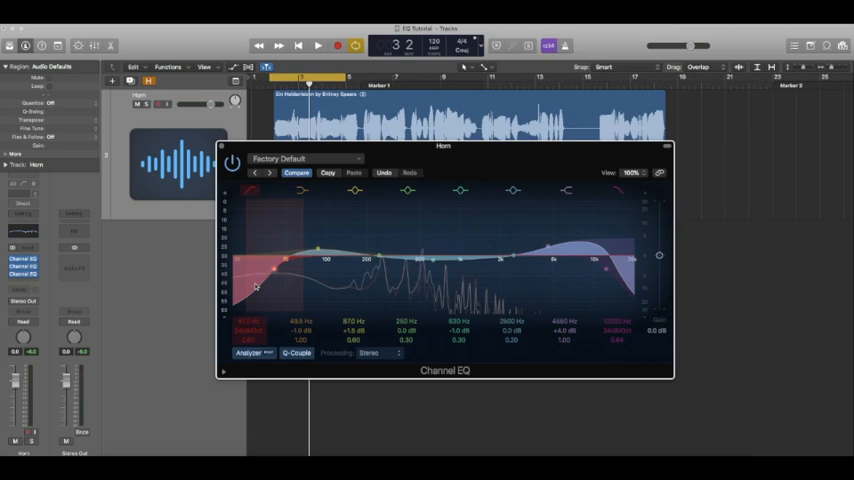
pyautogui.moveTo(270, 292)
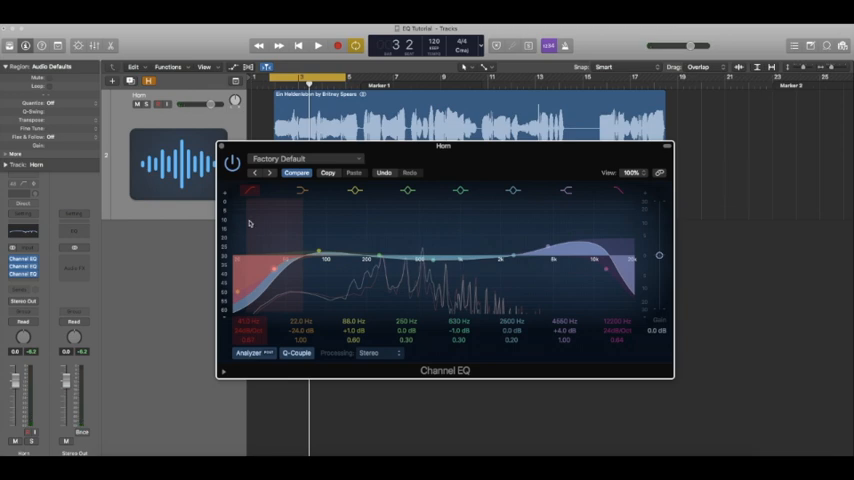
pyautogui.click(318, 44)
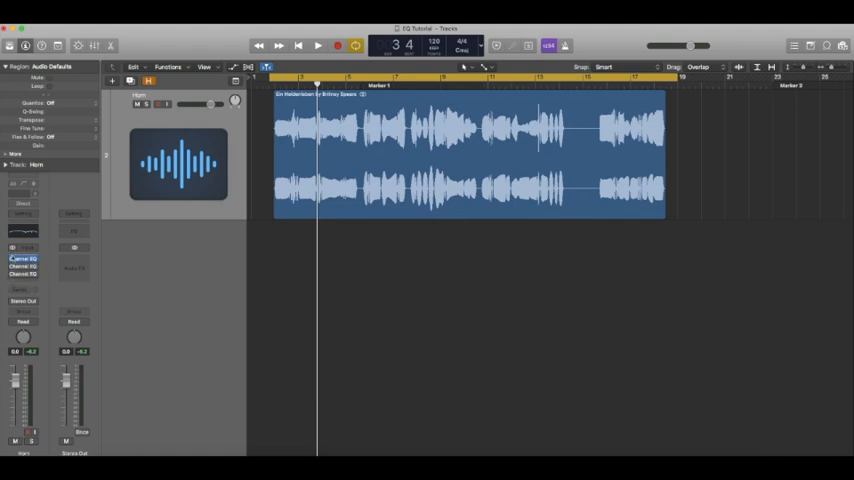
# Step: Play the horn recording through, return to the start and bring the Channel EQ back up
pyautogui.click(318, 46)
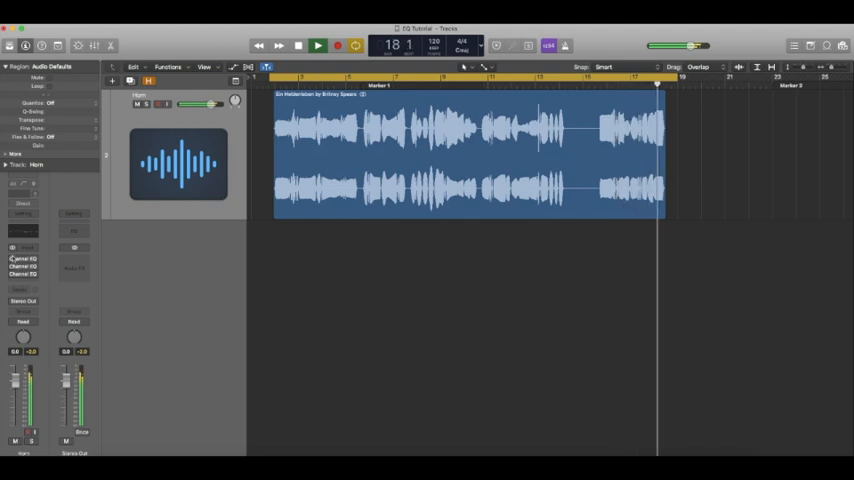
pyautogui.click(24, 260)
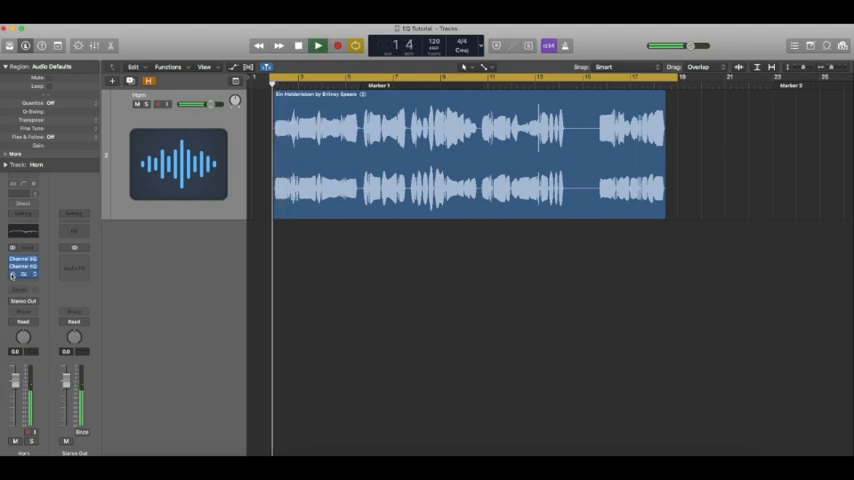
pyautogui.click(318, 46)
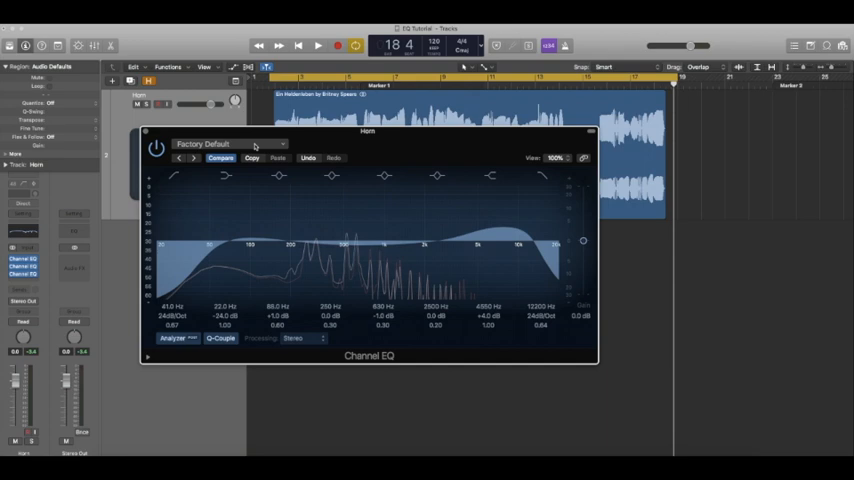
# Step: Save the EQ settings as a new preset named 'Hot' and select it
pyautogui.click(228, 144)
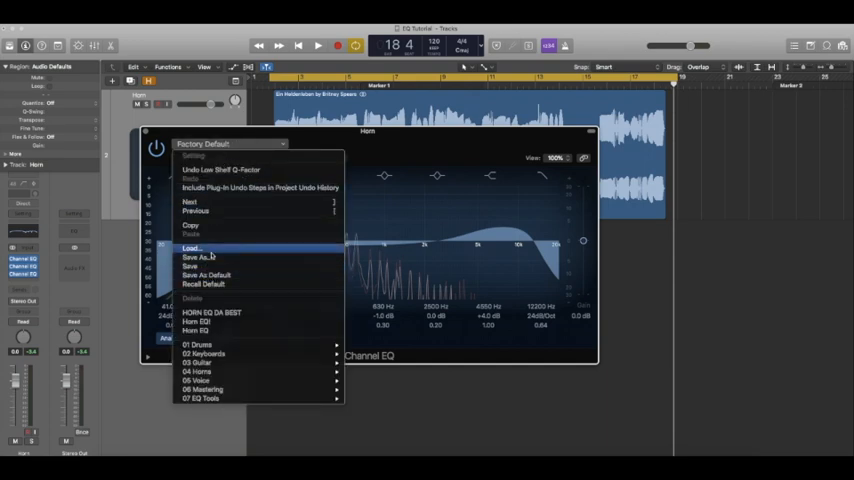
pyautogui.click(192, 248)
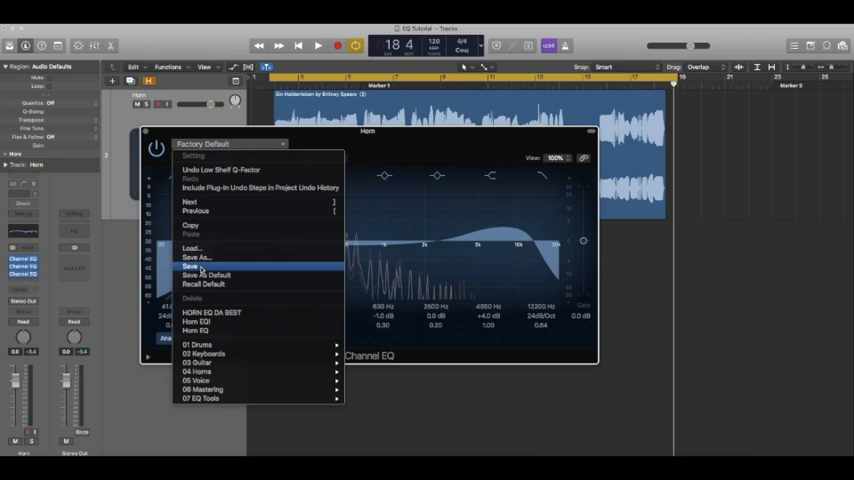
pyautogui.click(198, 258)
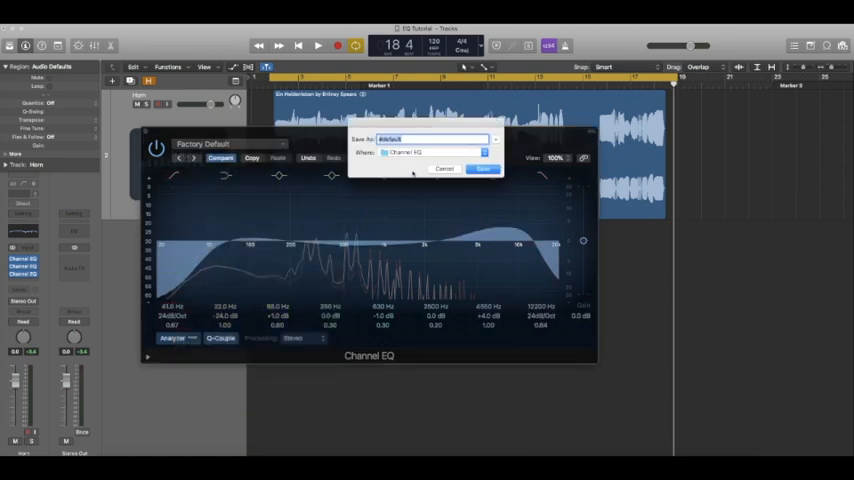
pyautogui.write('Hot')
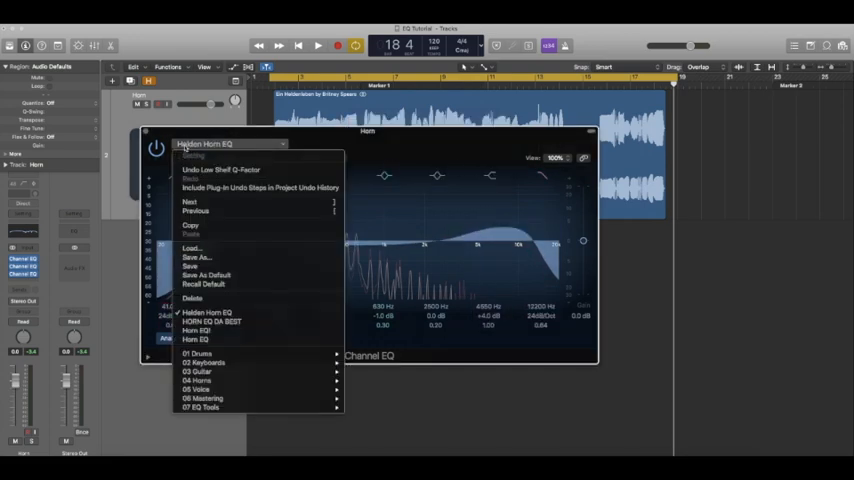
pyautogui.moveTo(208, 312)
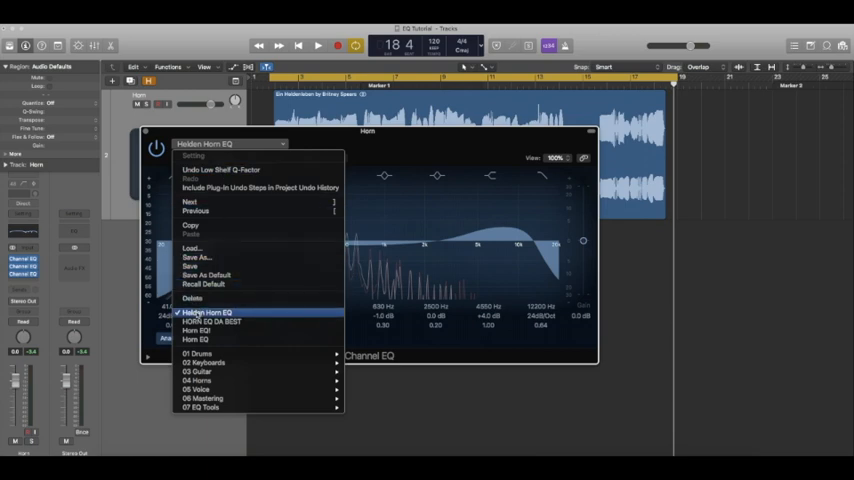
pyautogui.click(210, 312)
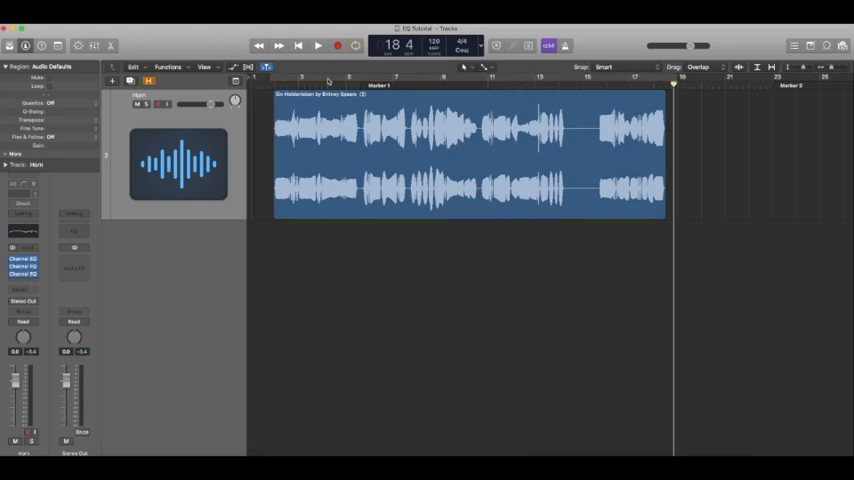
pyautogui.moveTo(382, 90)
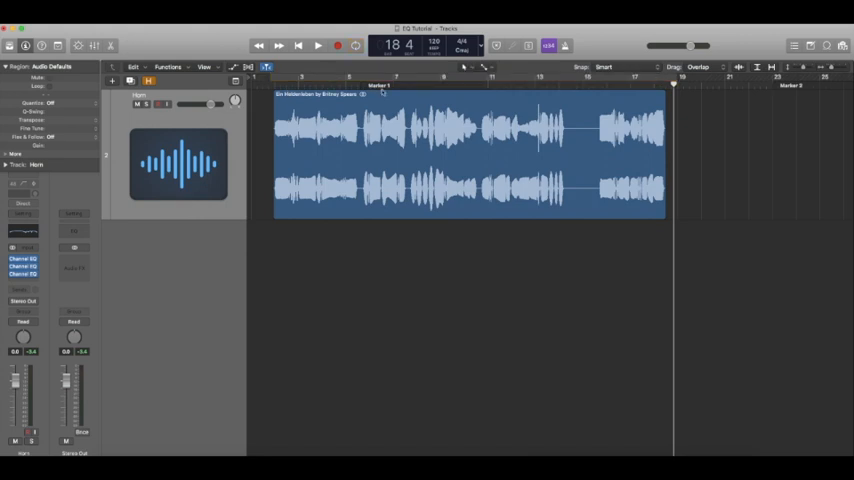